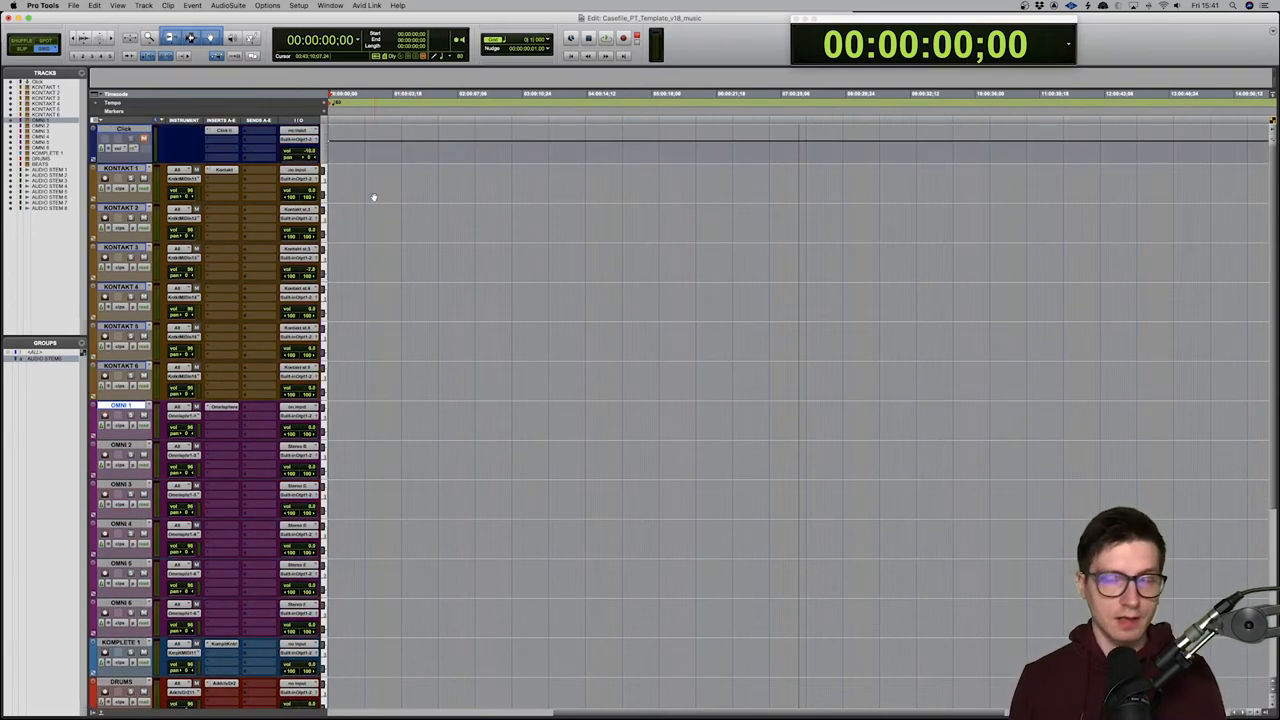
mouse_move(336, 196)
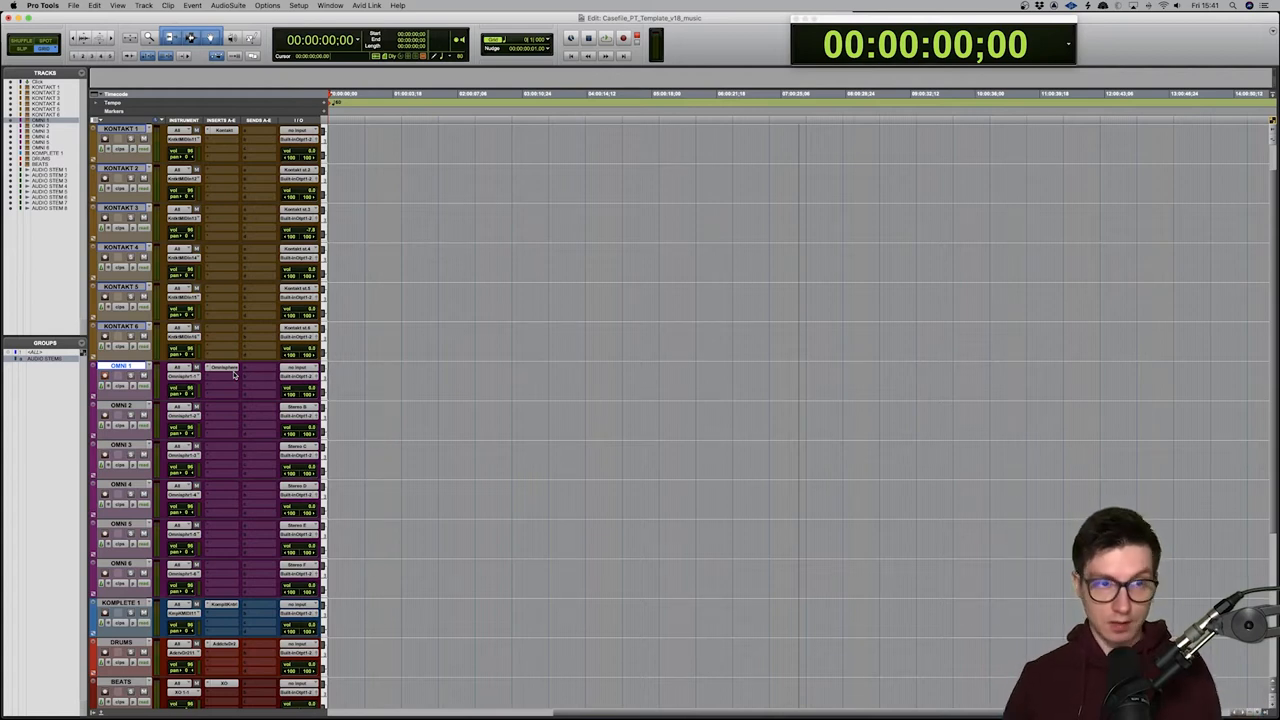
From the bass track's Omnisphere insert, load Trilogy Martin - Full Range in the patch browser.
left_click(224, 368)
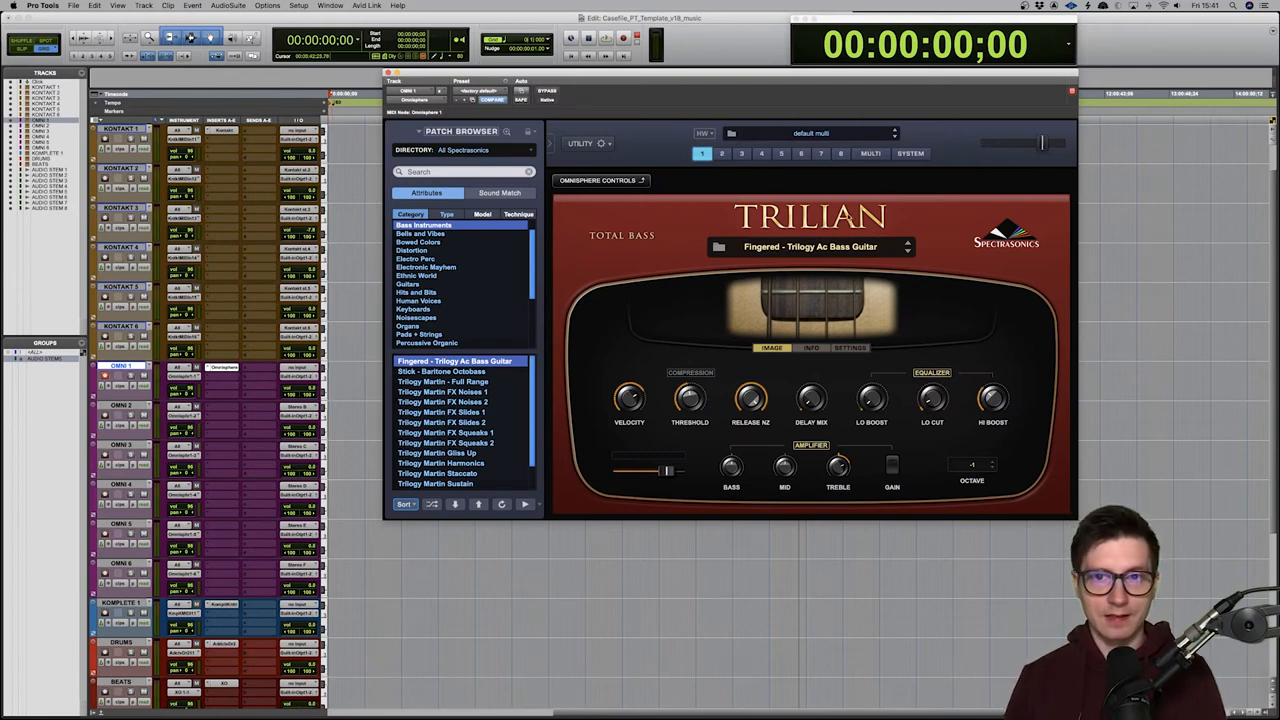
mouse_move(836, 516)
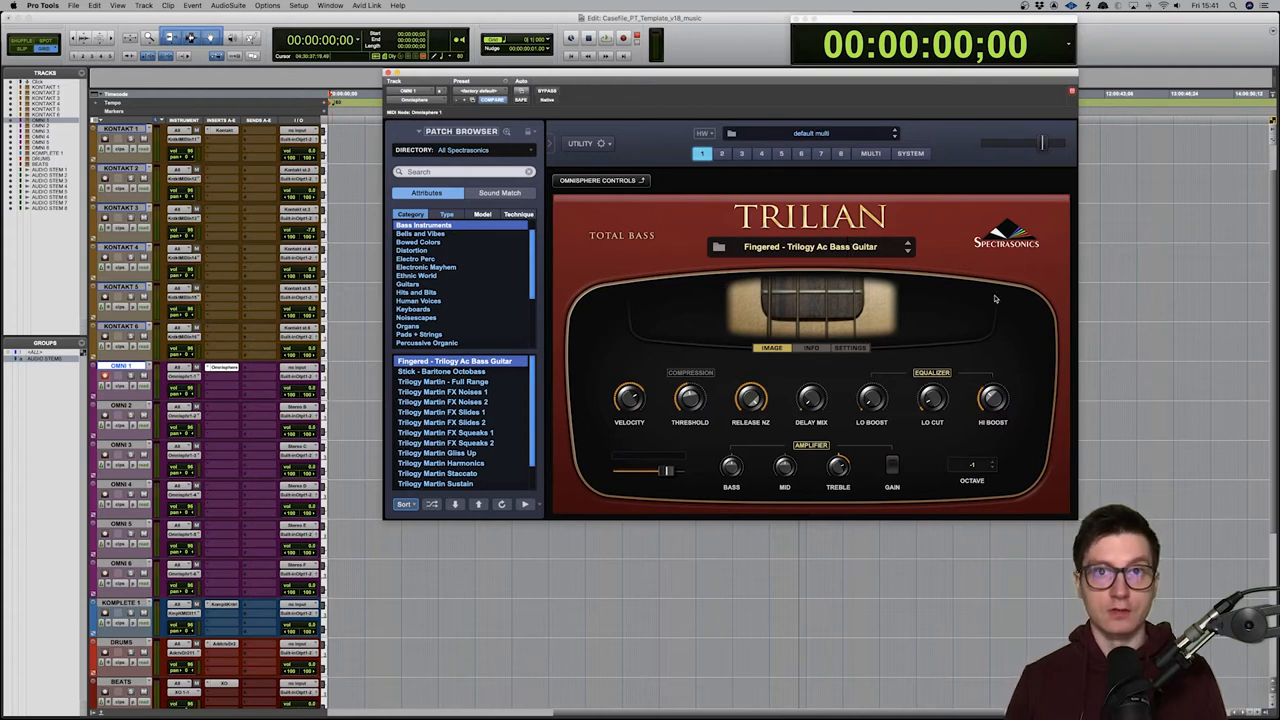
mouse_move(816, 252)
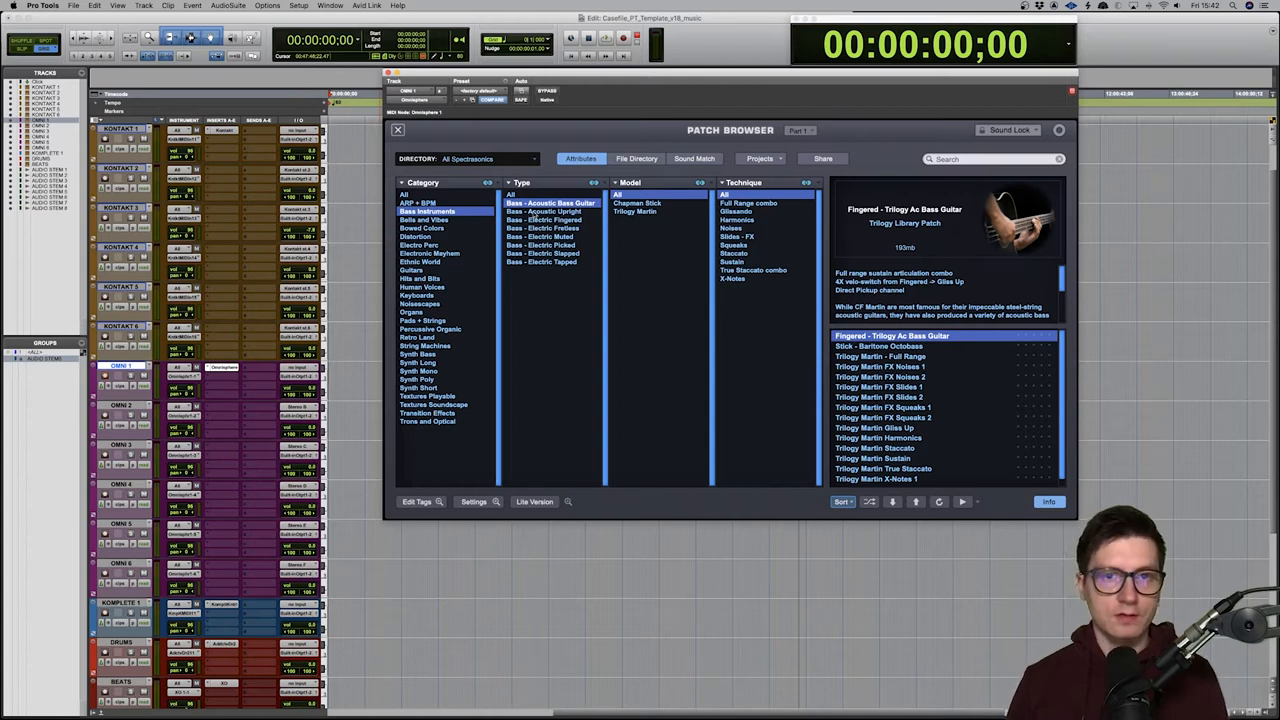
mouse_move(964, 300)
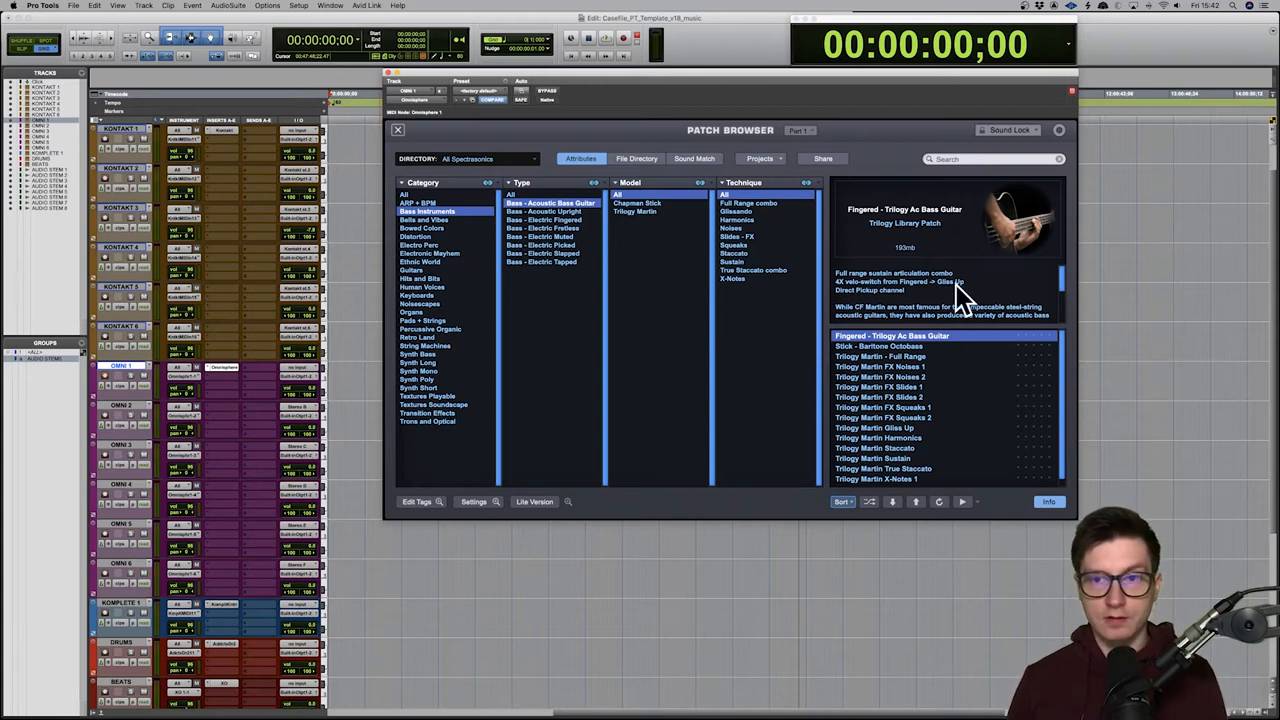
left_click(880, 356)
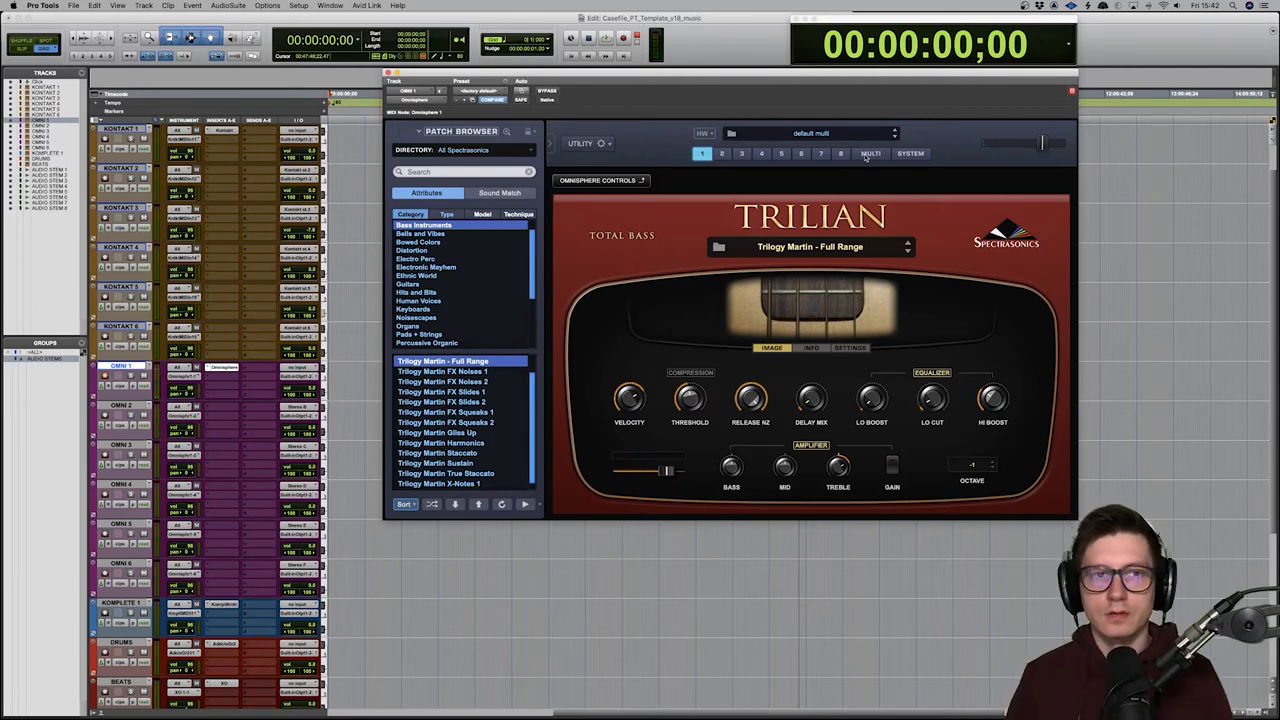
From the MULTI page, show the full Patch Browser filtered to Type Bass - Acoustic Upright.
left_click(870, 152)
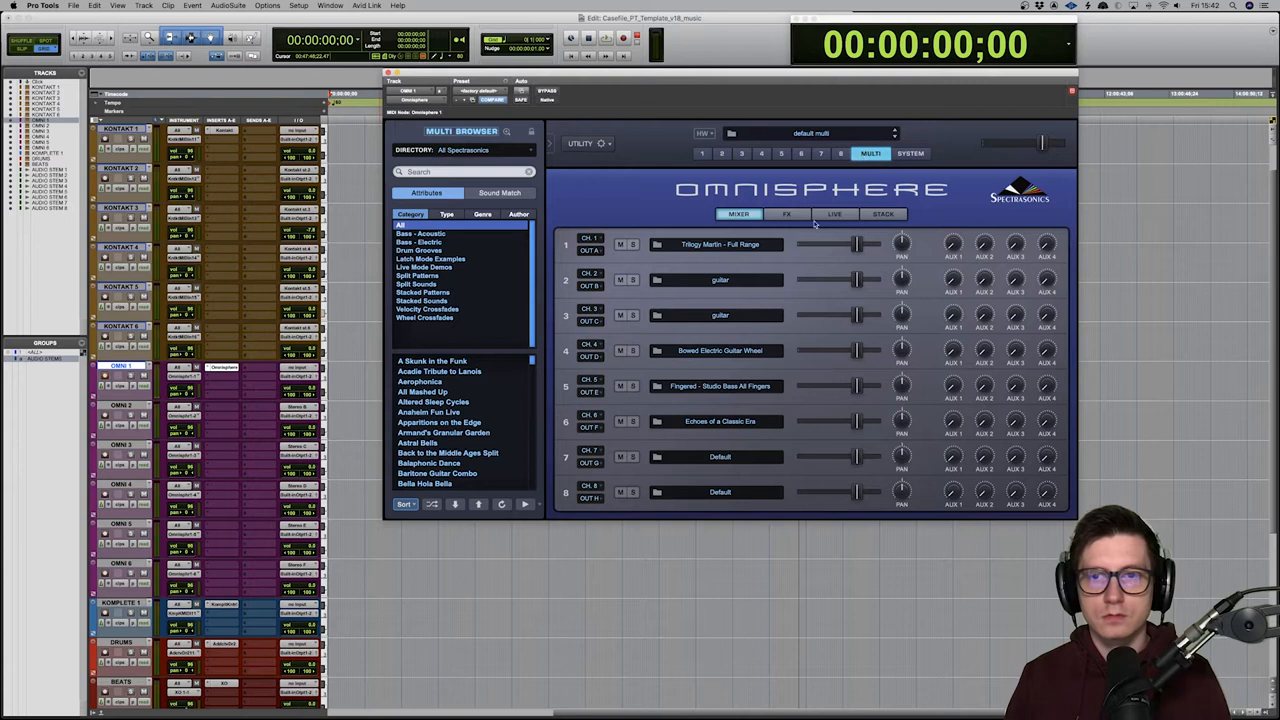
left_click(788, 212)
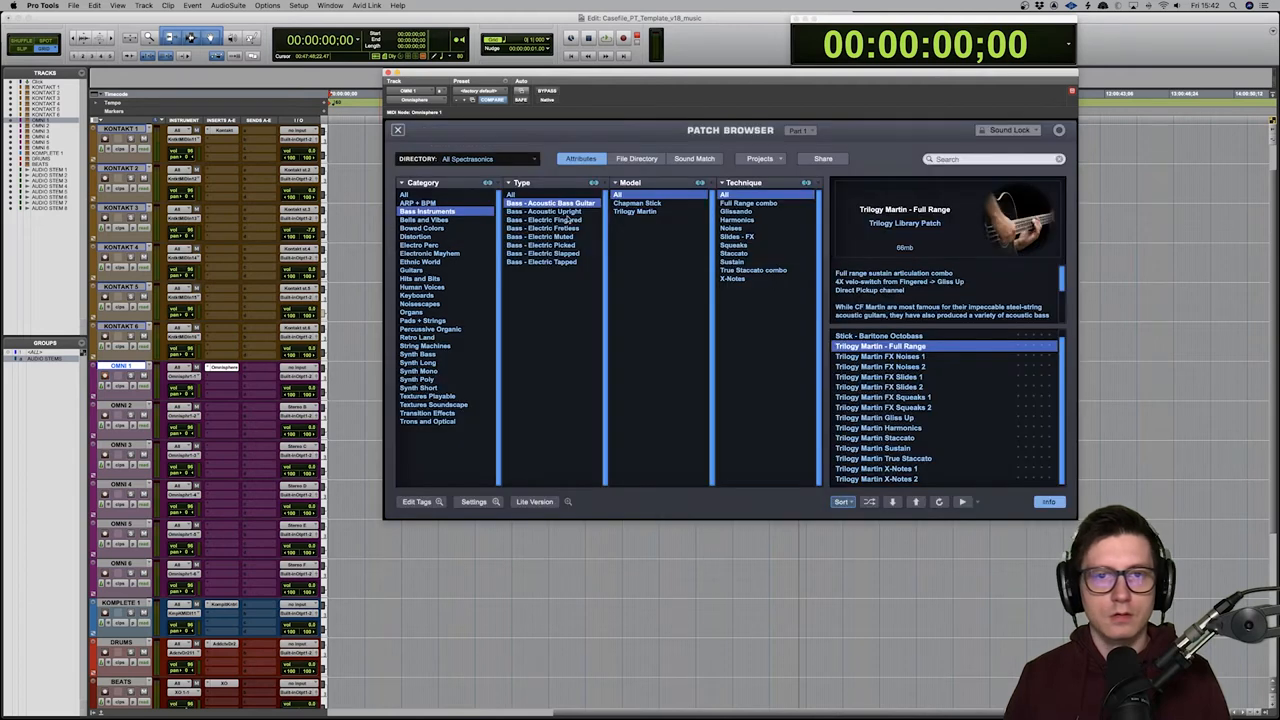
left_click(544, 212)
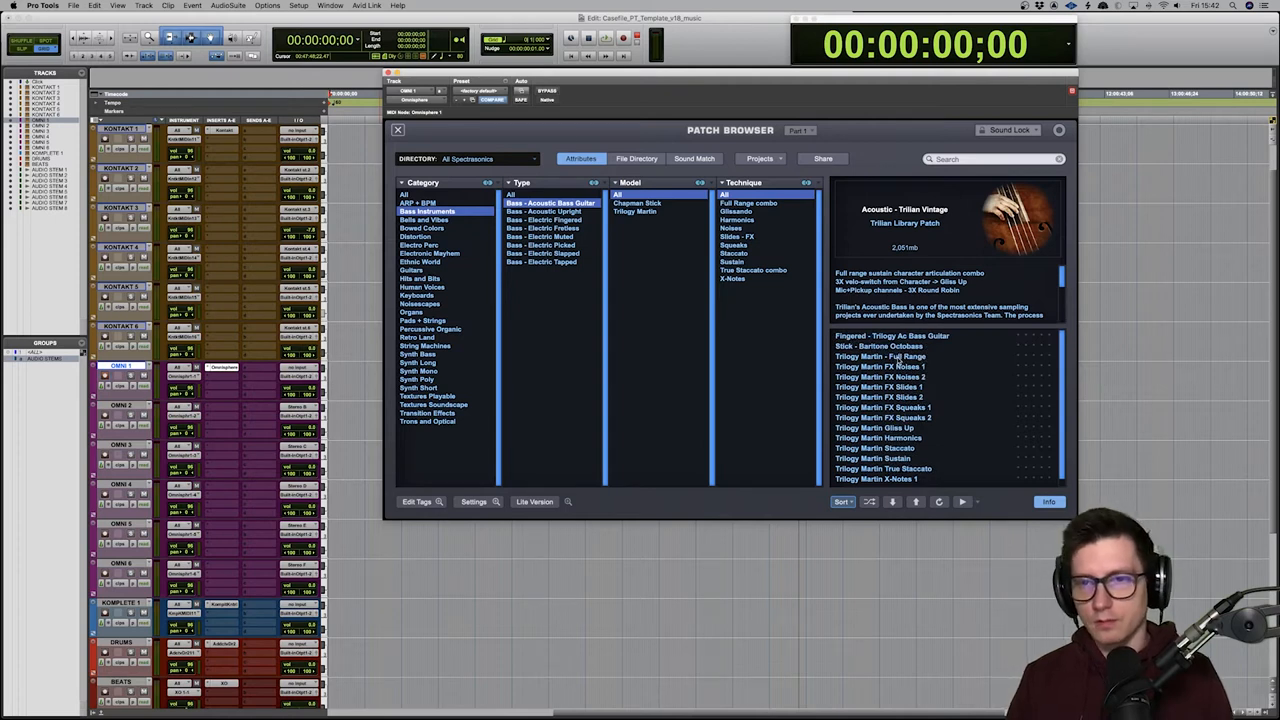
left_click(892, 336)
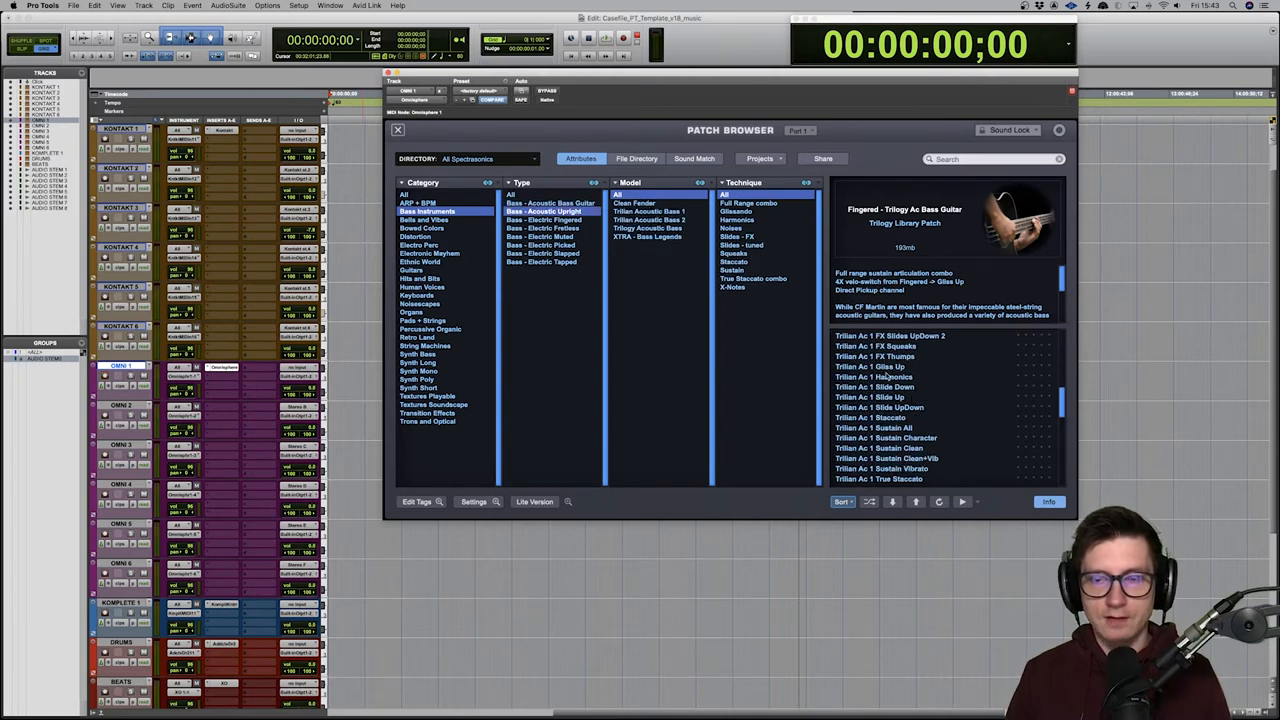
Audition upright patches (glide-up, staccato, Acoustic - Trilian Main, Brite, Fifths, 1950s), then filter to Bass - Electric Fingered.
left_click(870, 366)
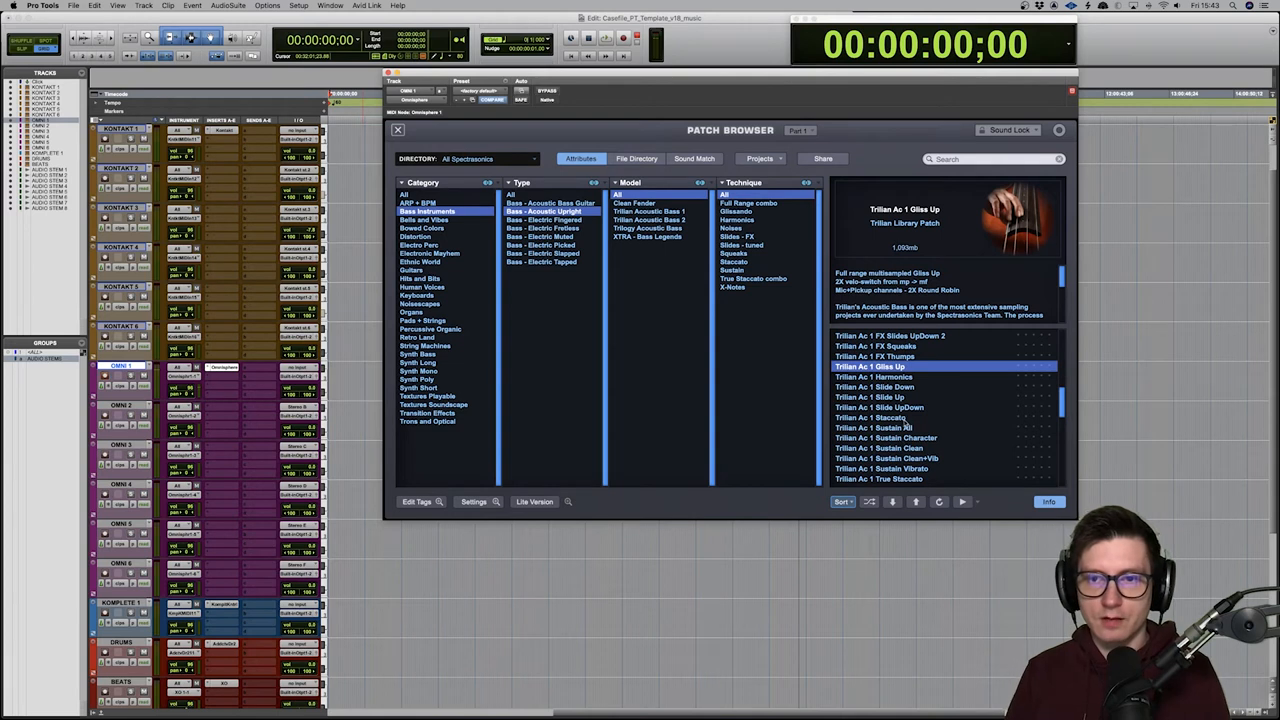
left_click(884, 418)
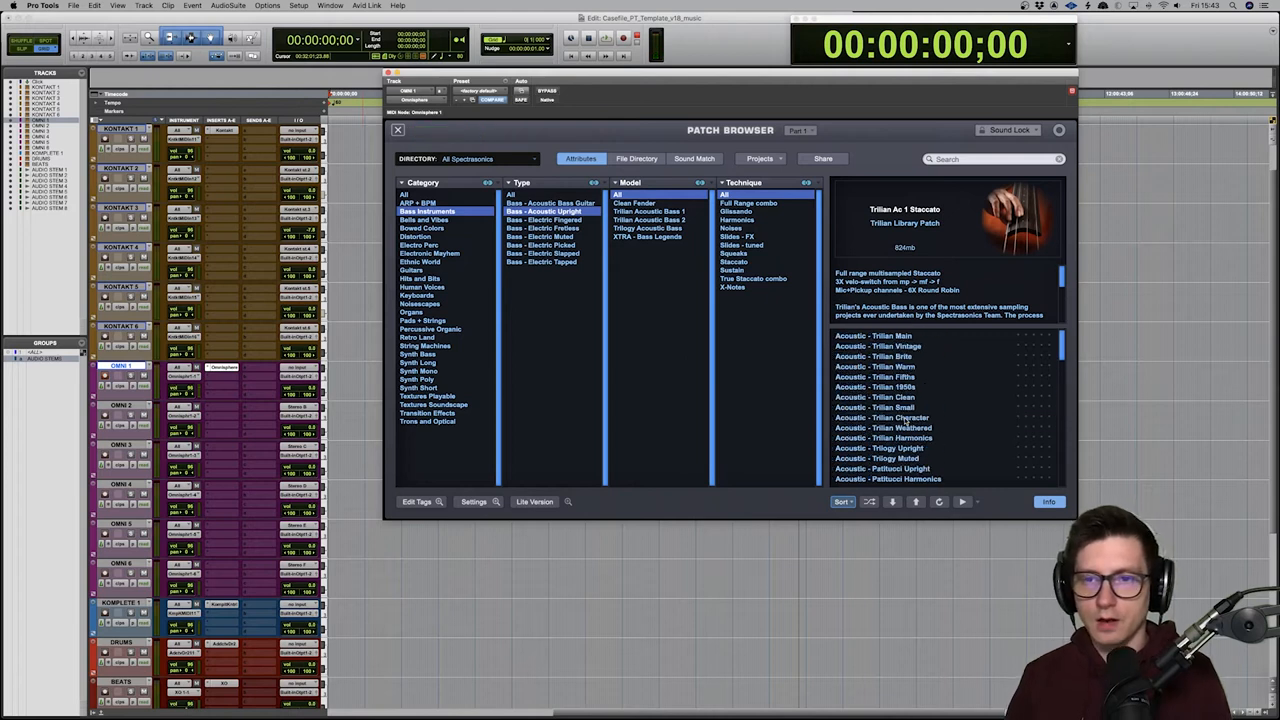
left_click(872, 336)
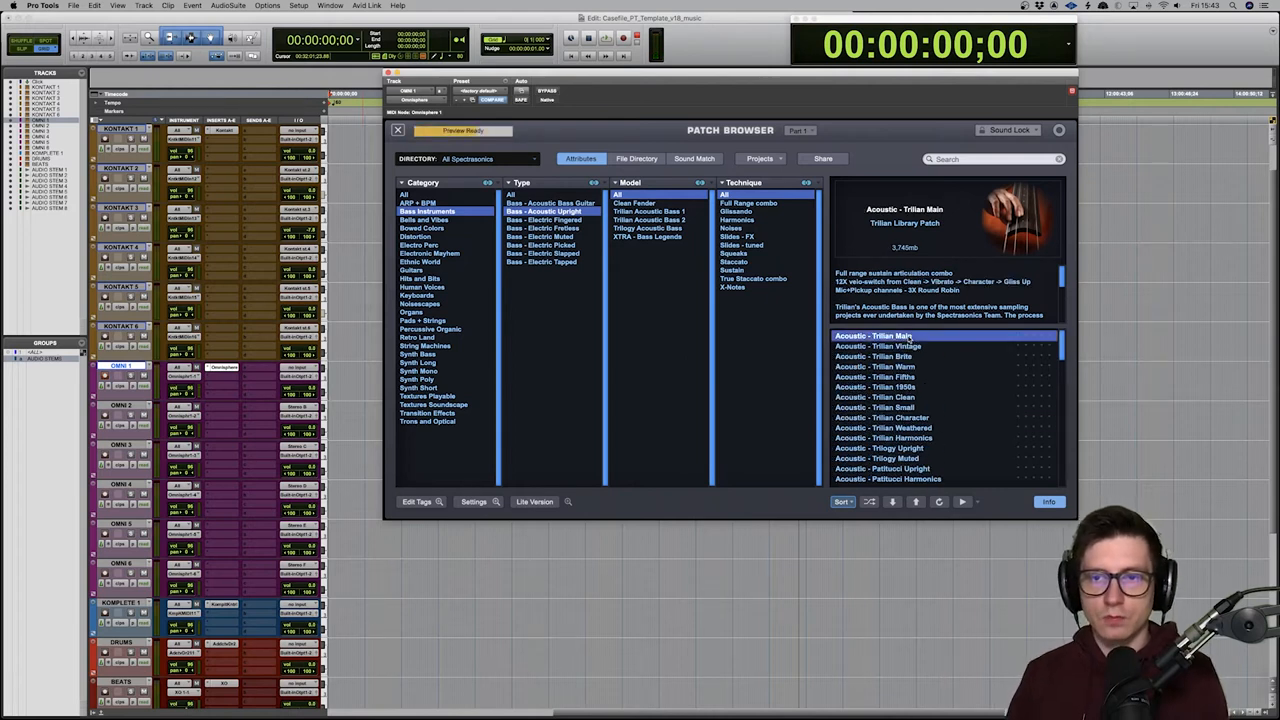
left_click(876, 356)
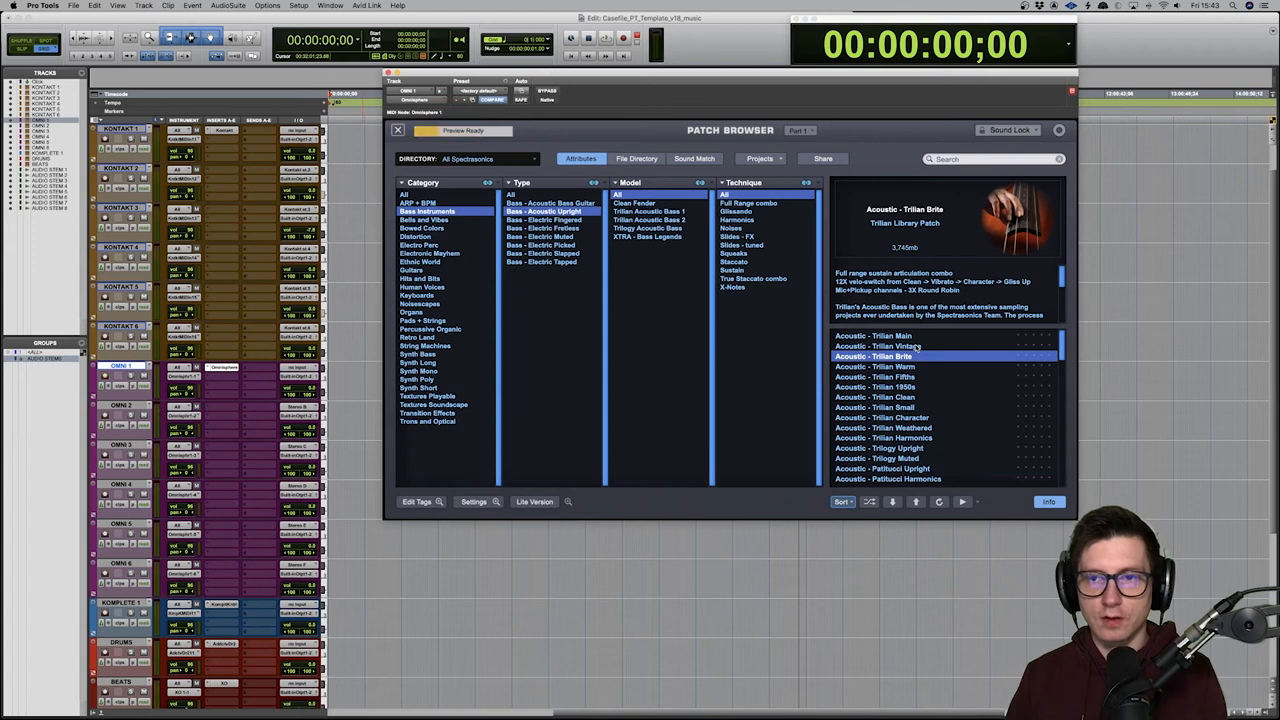
left_click(876, 376)
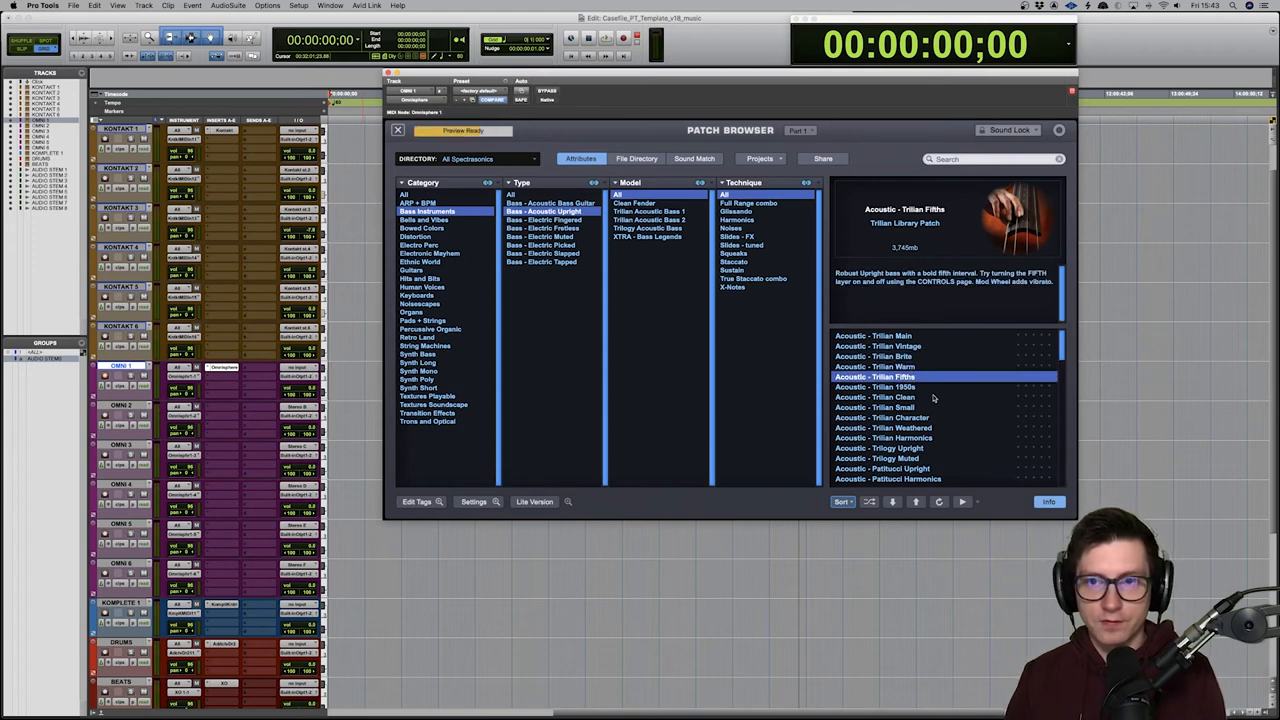
left_click(880, 388)
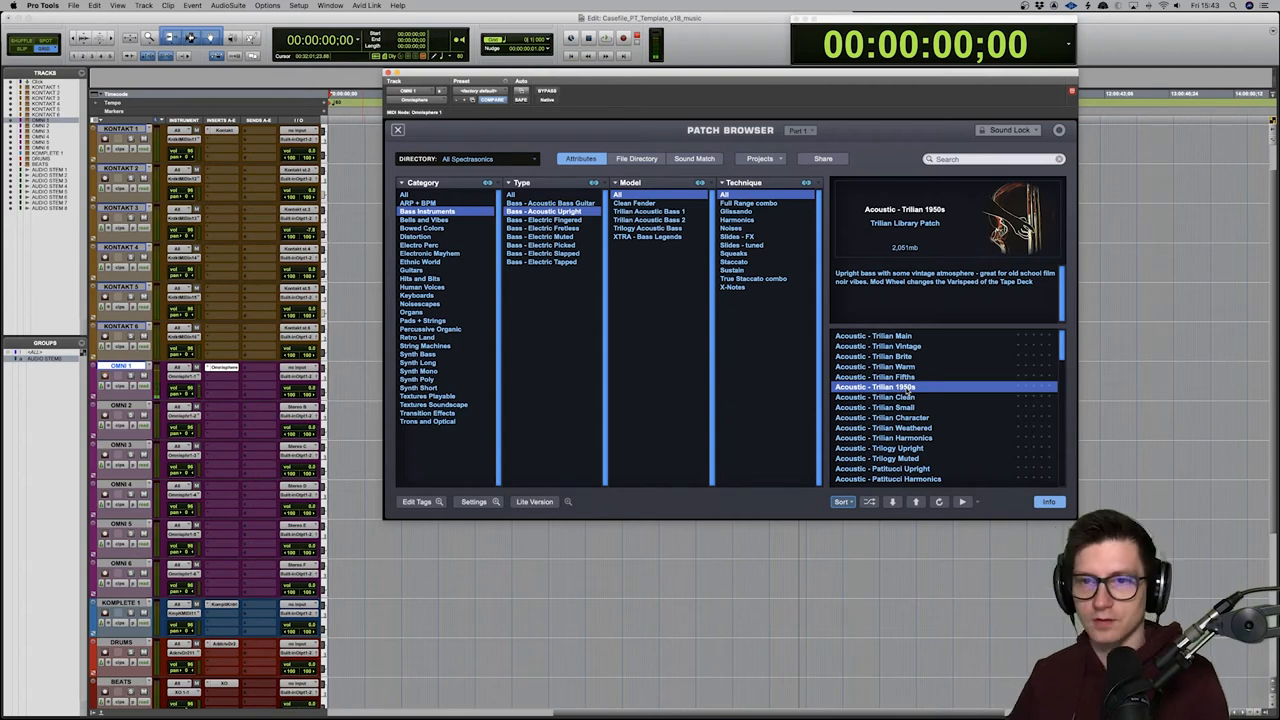
left_click(876, 346)
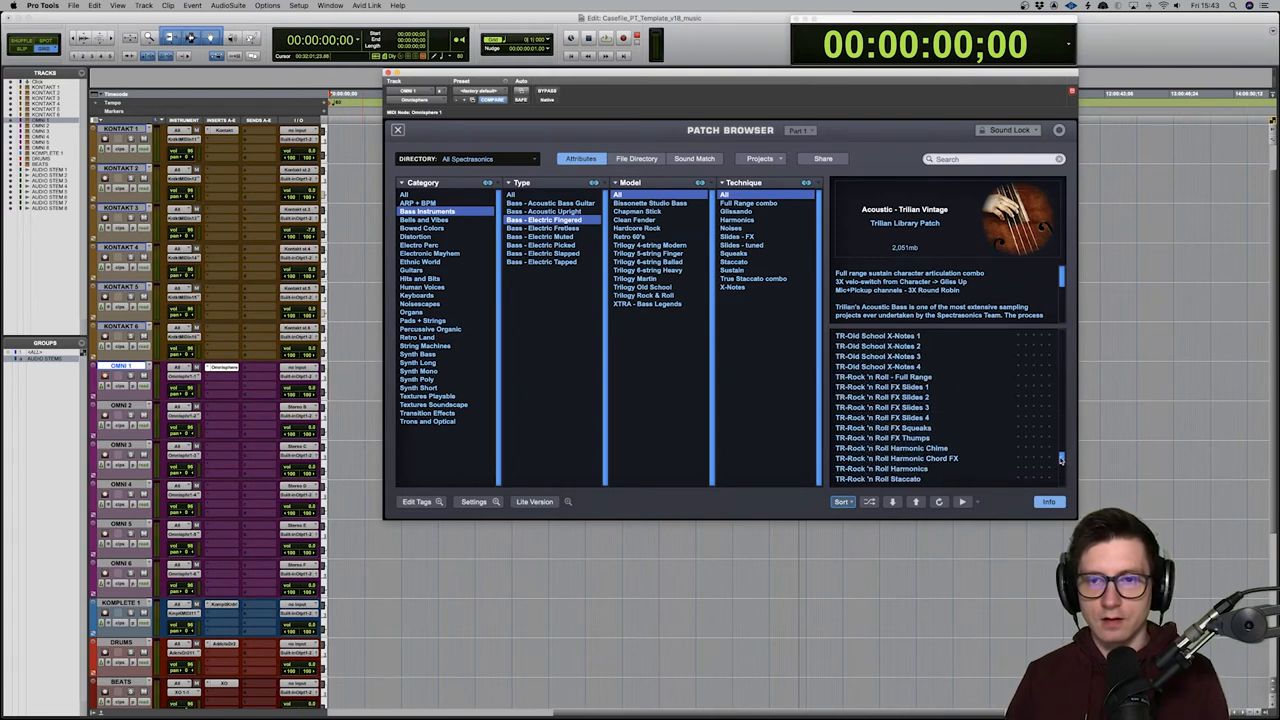
Load Retro 80's - Full Range, then Fretless - Trilogy Double Warm, and filter to Bass - Electric Picked.
left_click(872, 356)
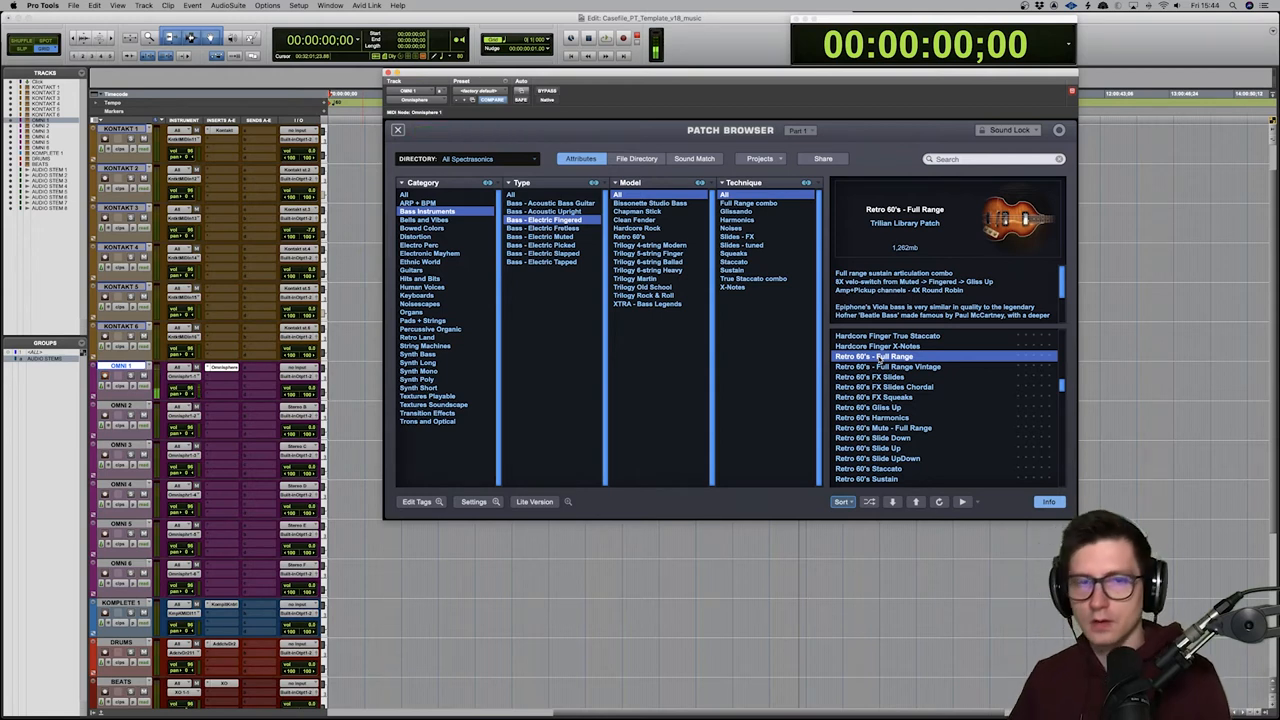
left_click(544, 228)
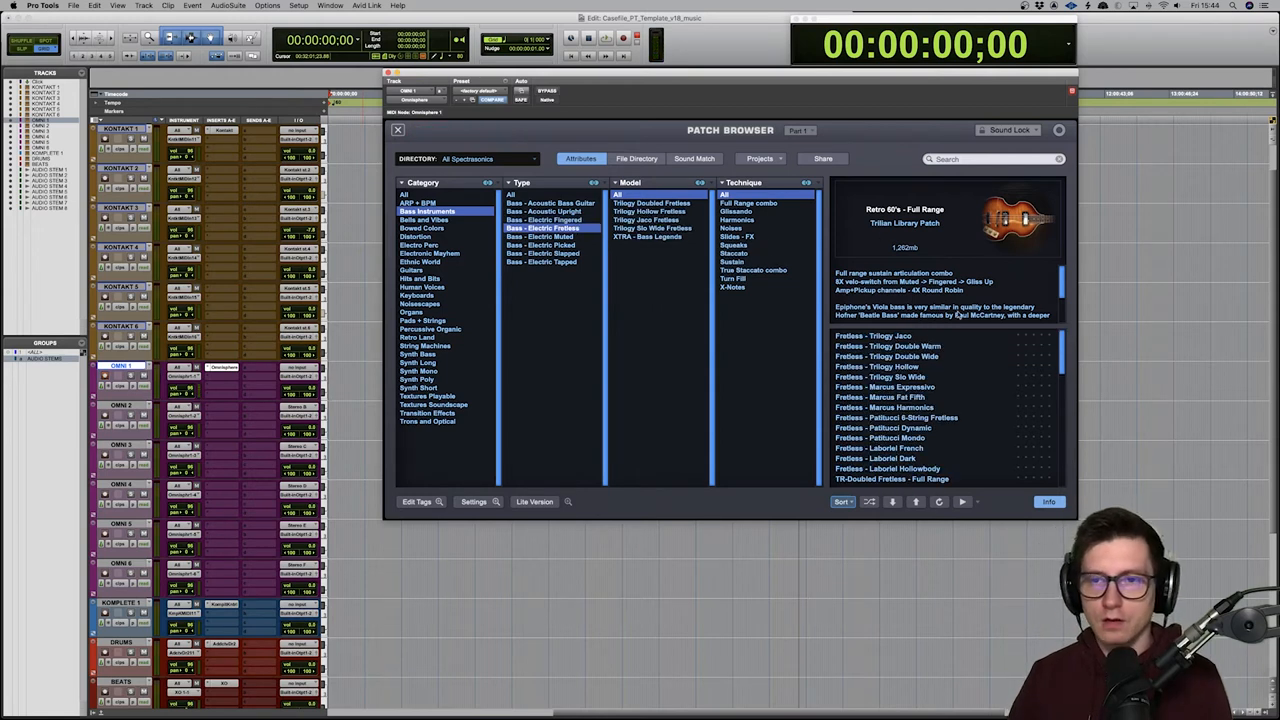
left_click(886, 346)
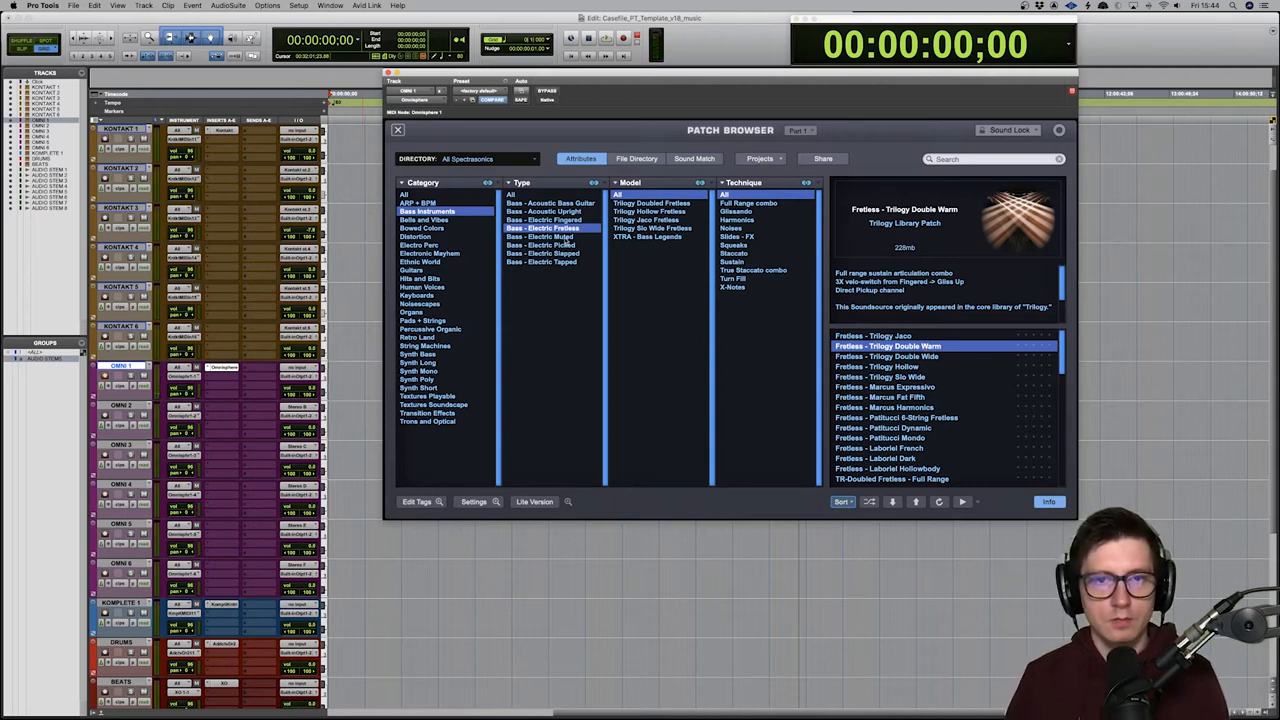
left_click(544, 244)
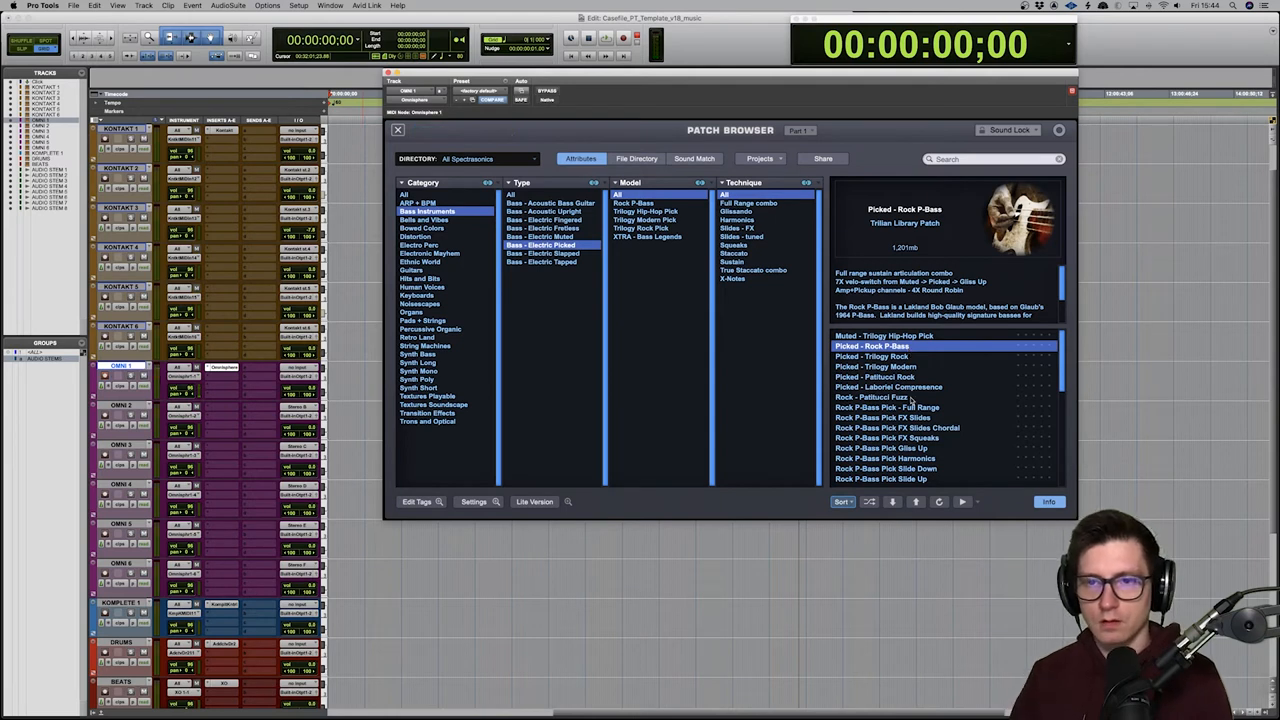
Load a picked patch, filter to Bass - Electric Slapped, load Funk - Studio Bass, and switch to Trilian Creative.
left_click(870, 396)
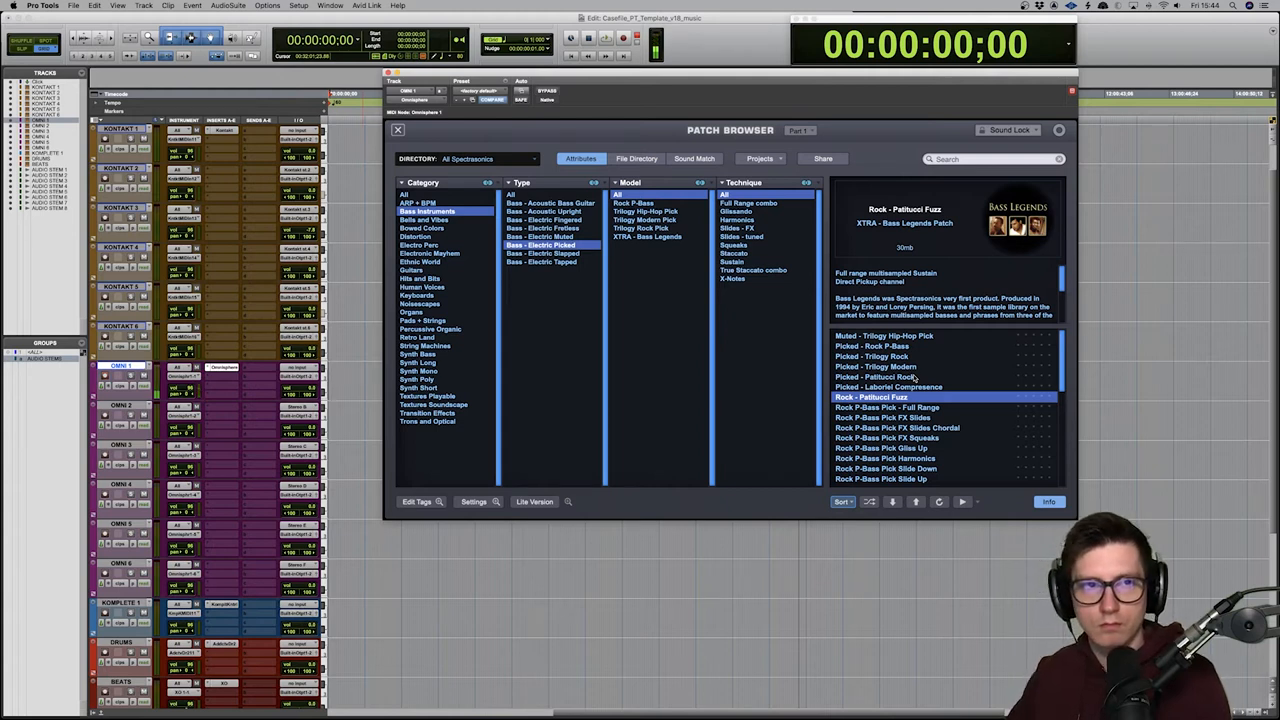
left_click(542, 252)
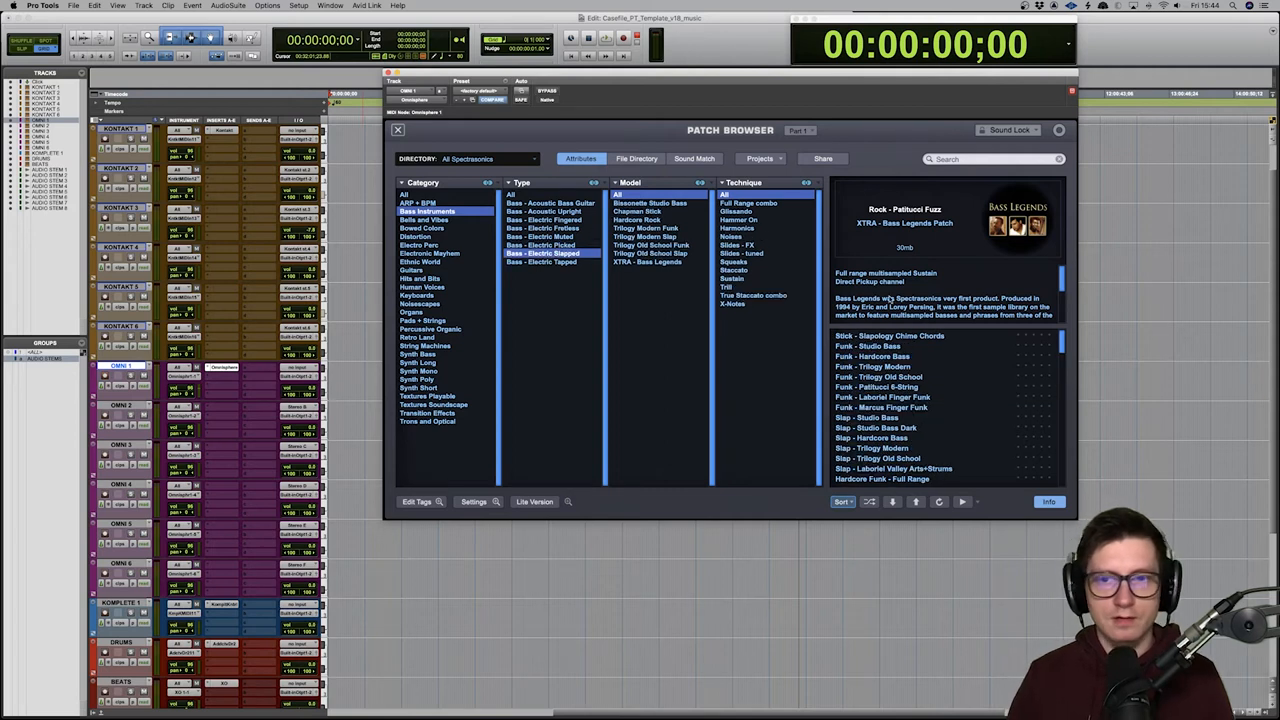
left_click(870, 346)
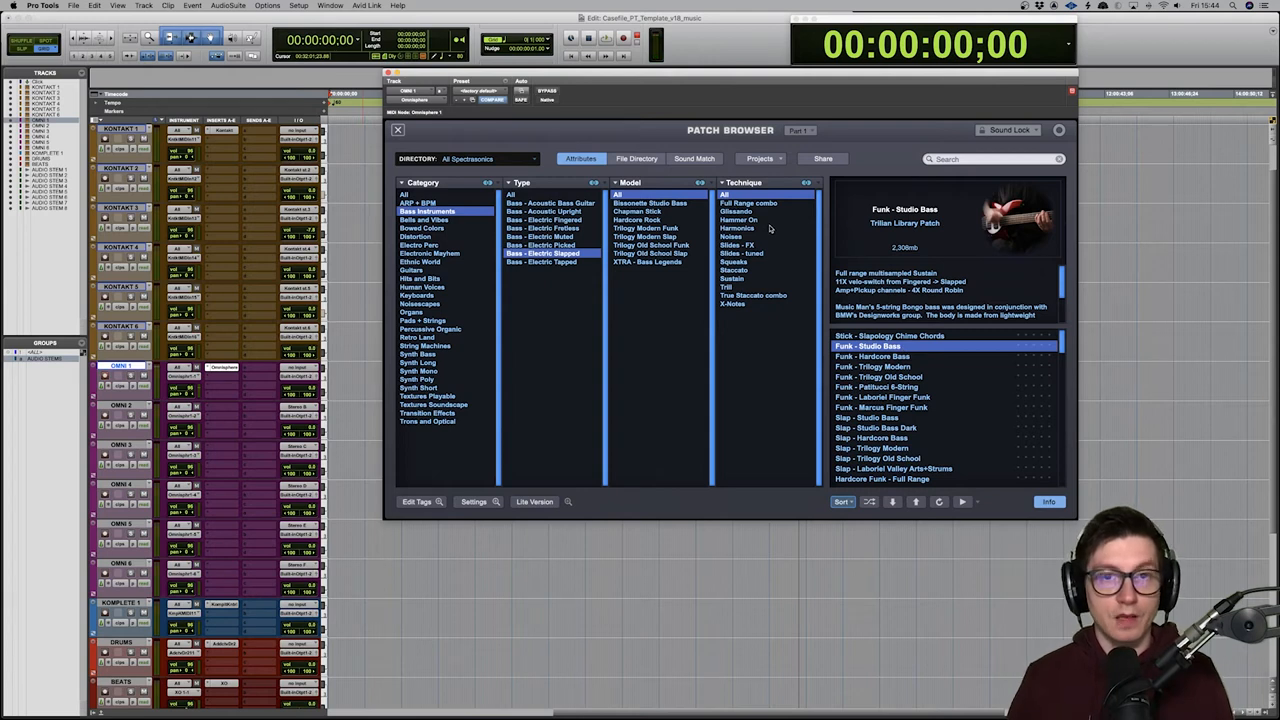
mouse_move(424, 128)
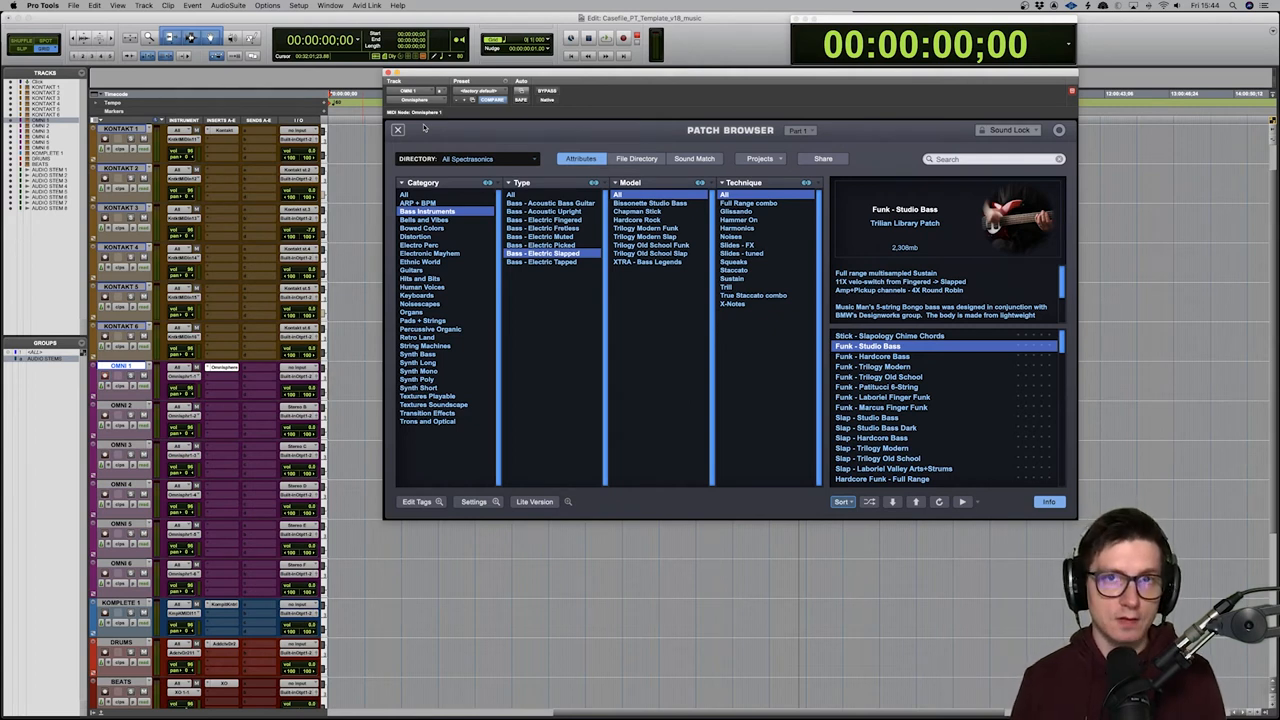
left_click(488, 158)
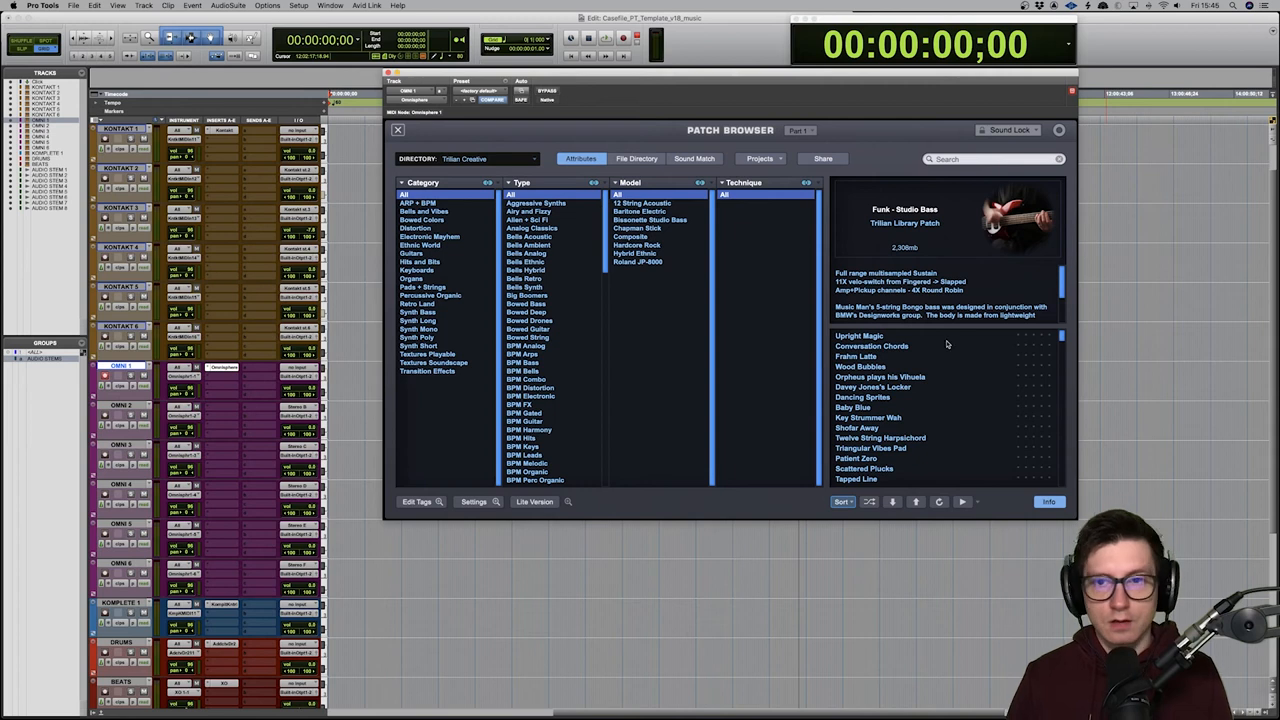
Load Conversation Chords, filter to one sound type and load Patient Zero.
left_click(872, 344)
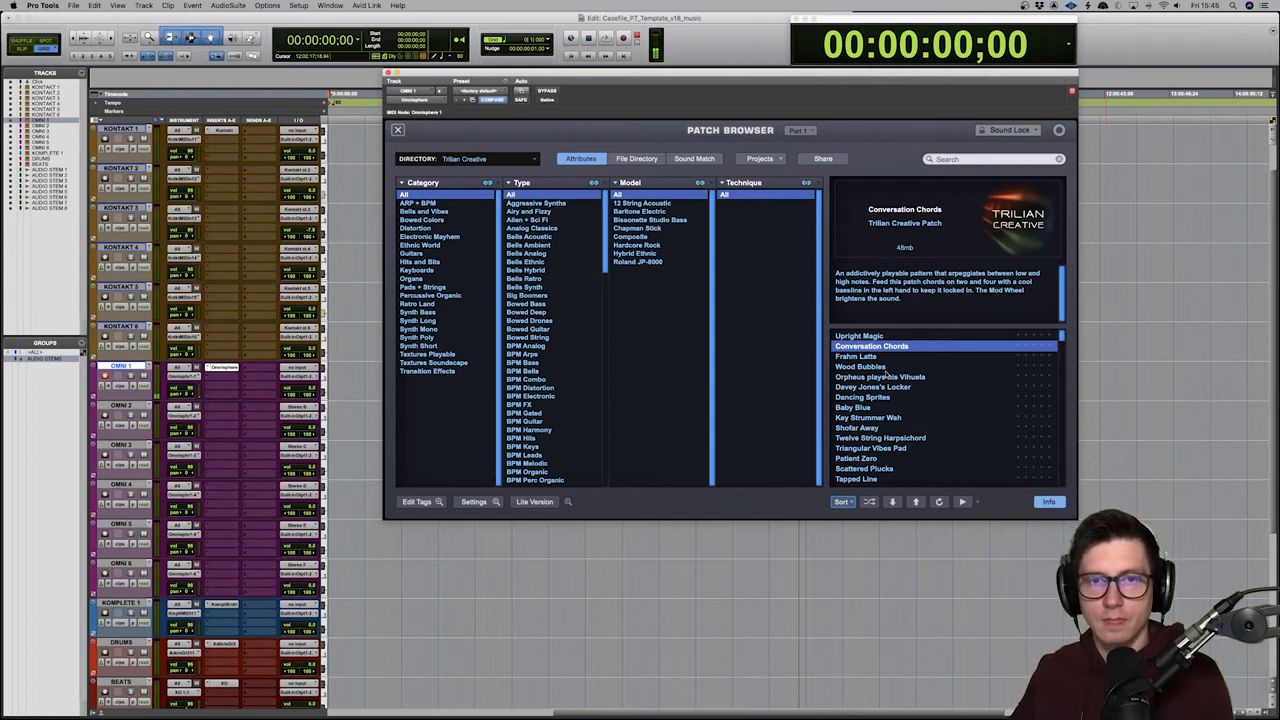
mouse_move(584, 284)
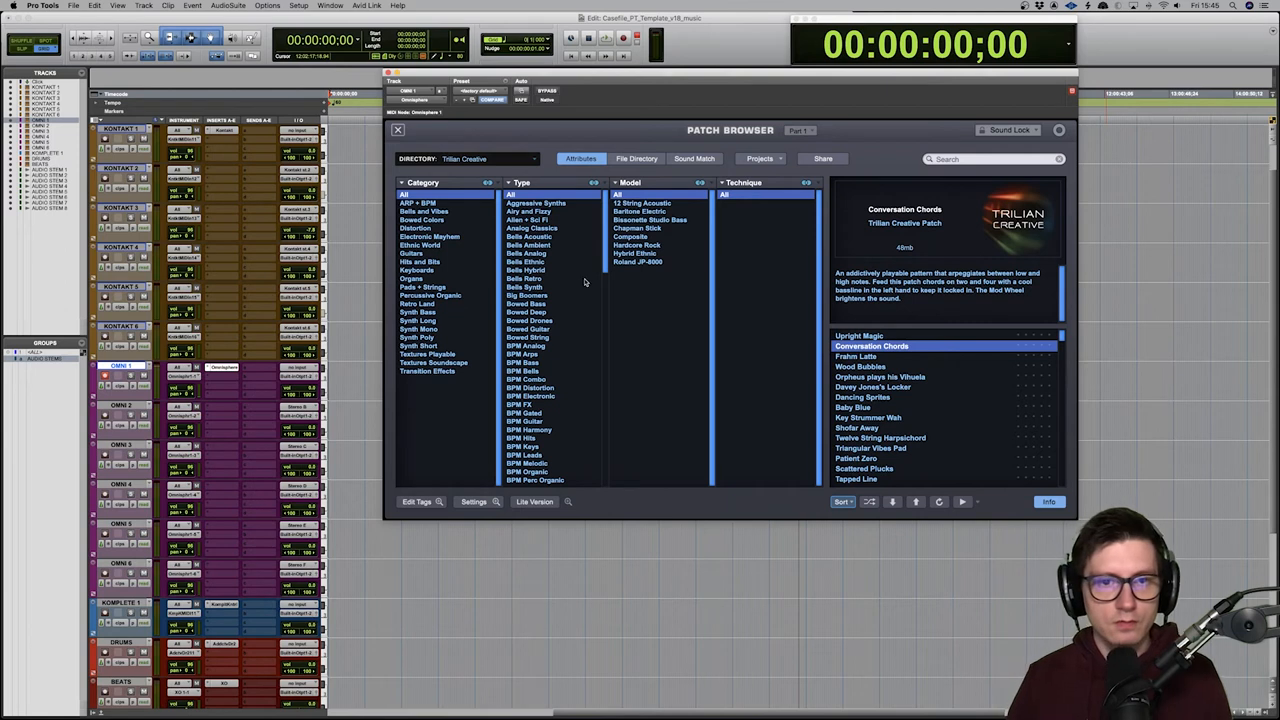
scroll("down", 3)
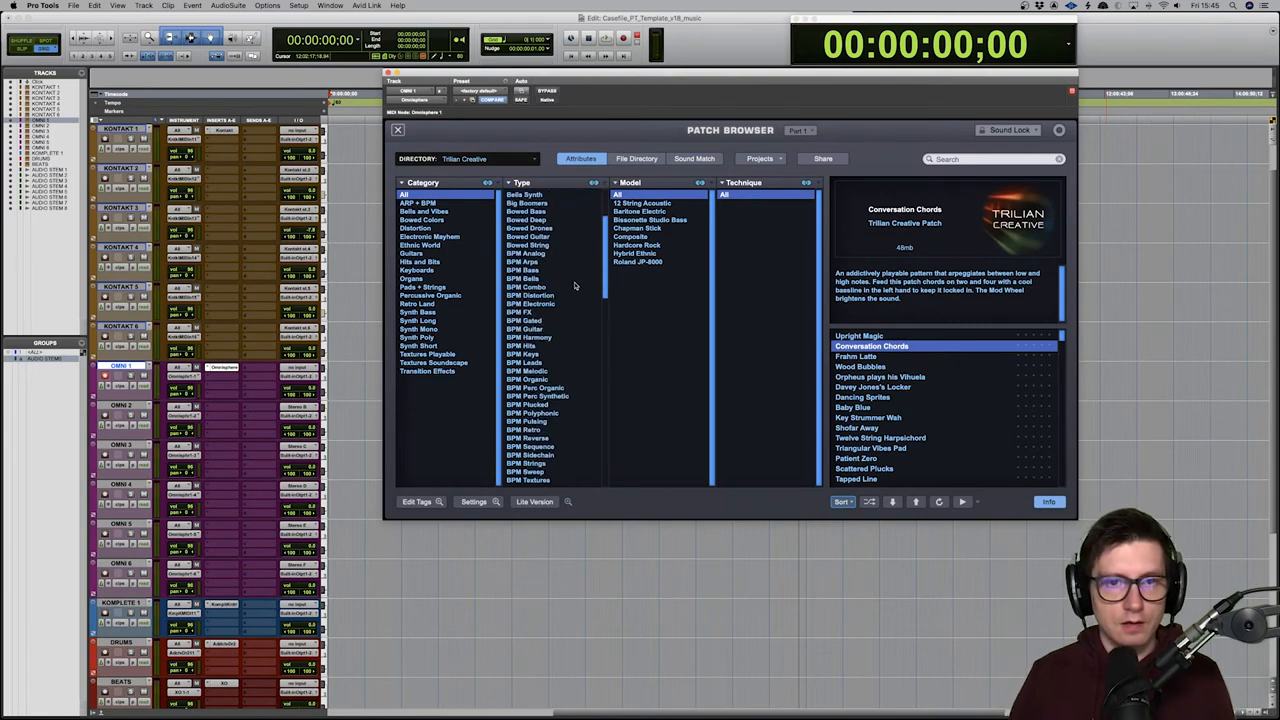
left_click(524, 260)
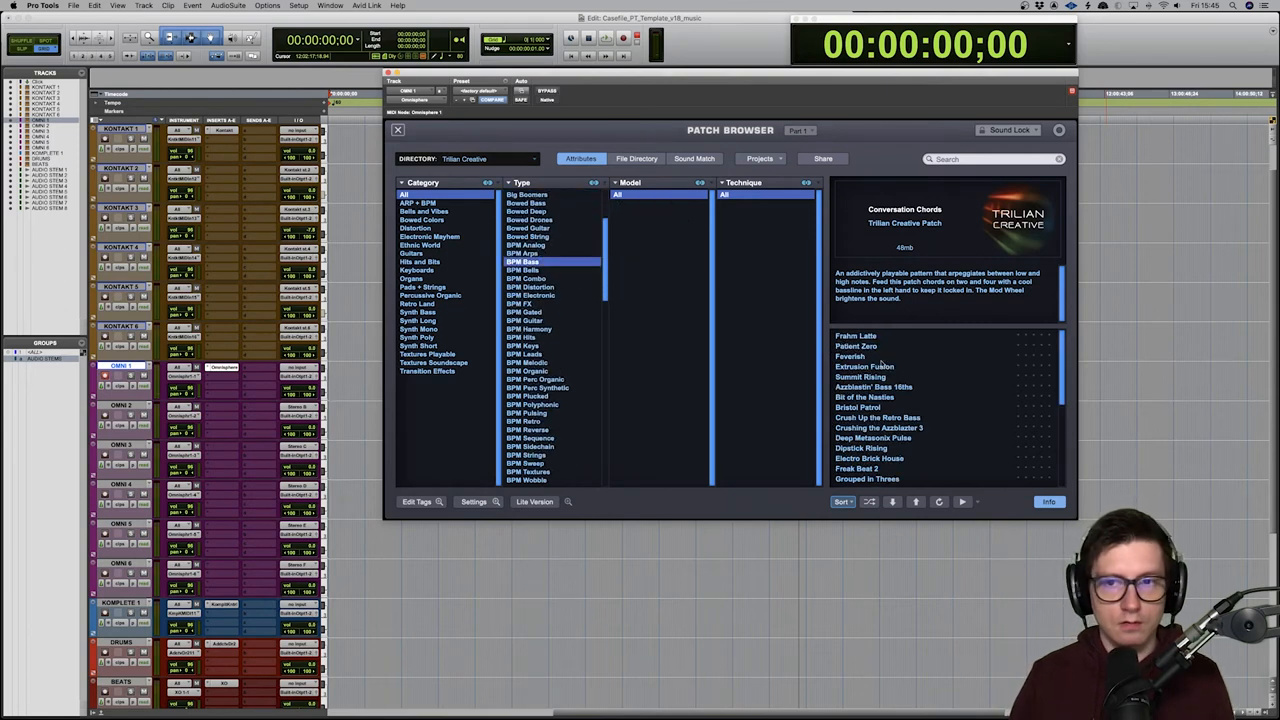
left_click(856, 346)
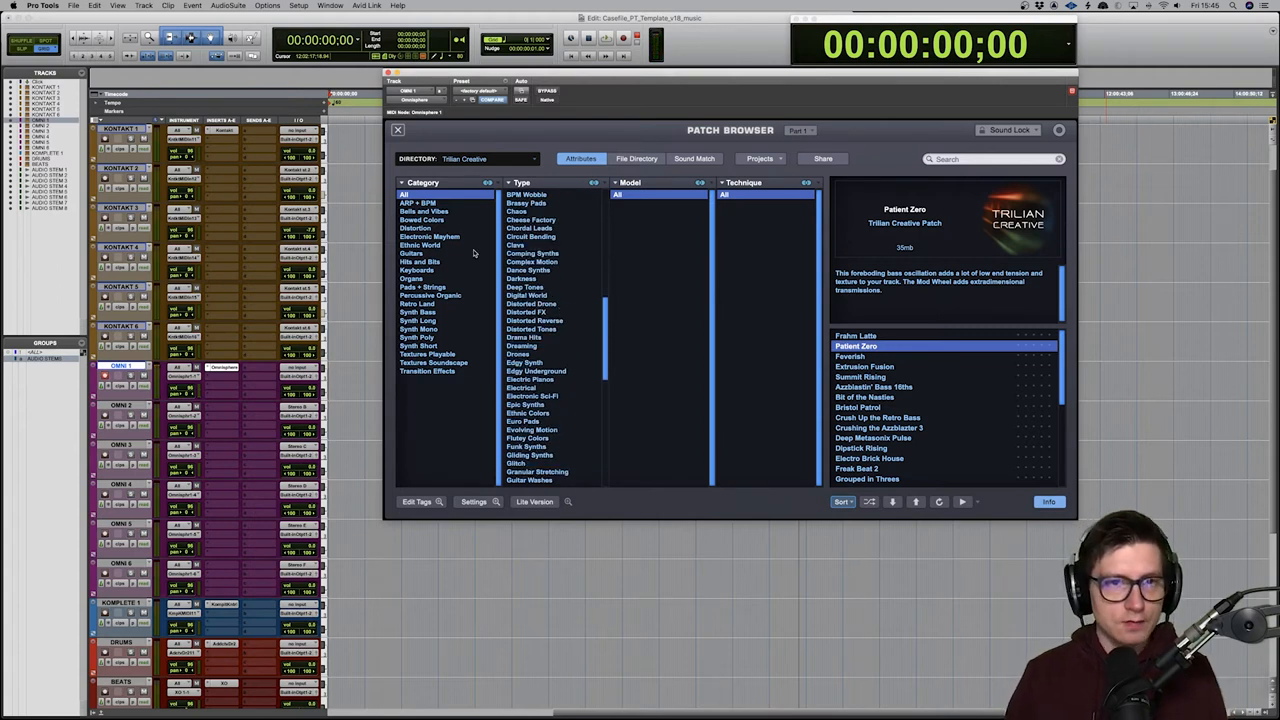
Filter the Category to Pads + Strings for the Triangular Vibes Pad.
left_click(430, 296)
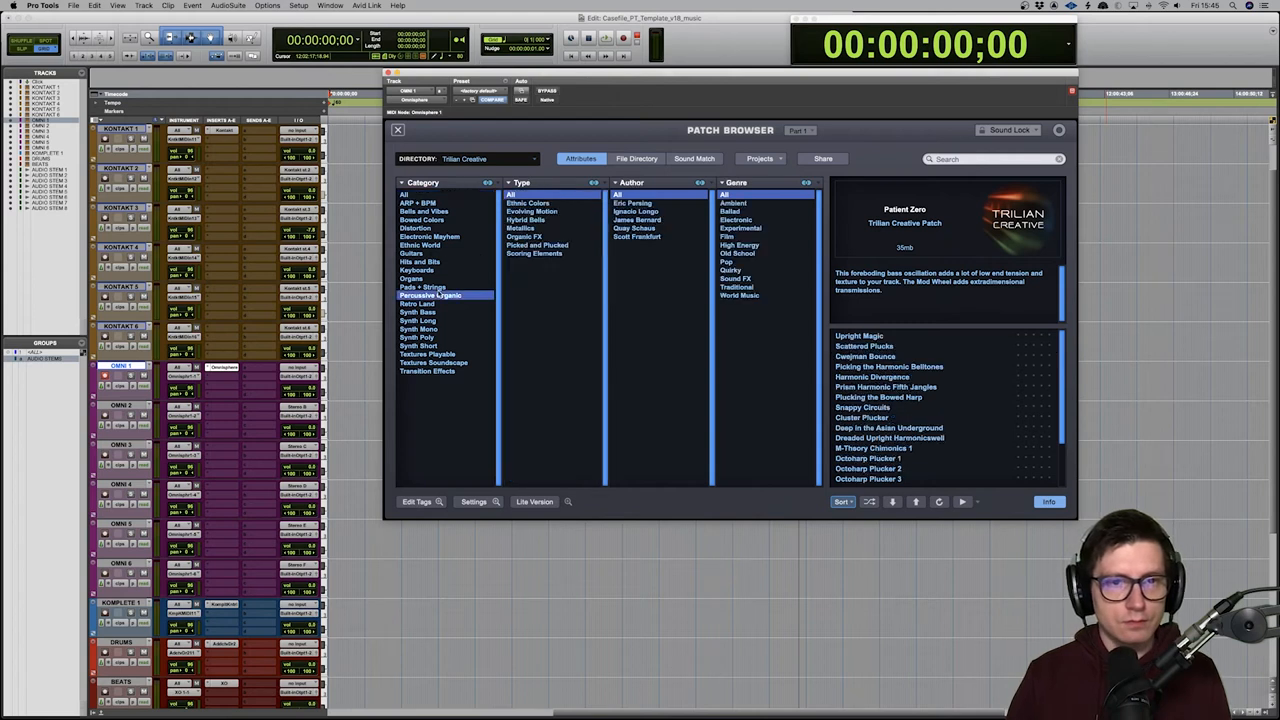
left_click(424, 288)
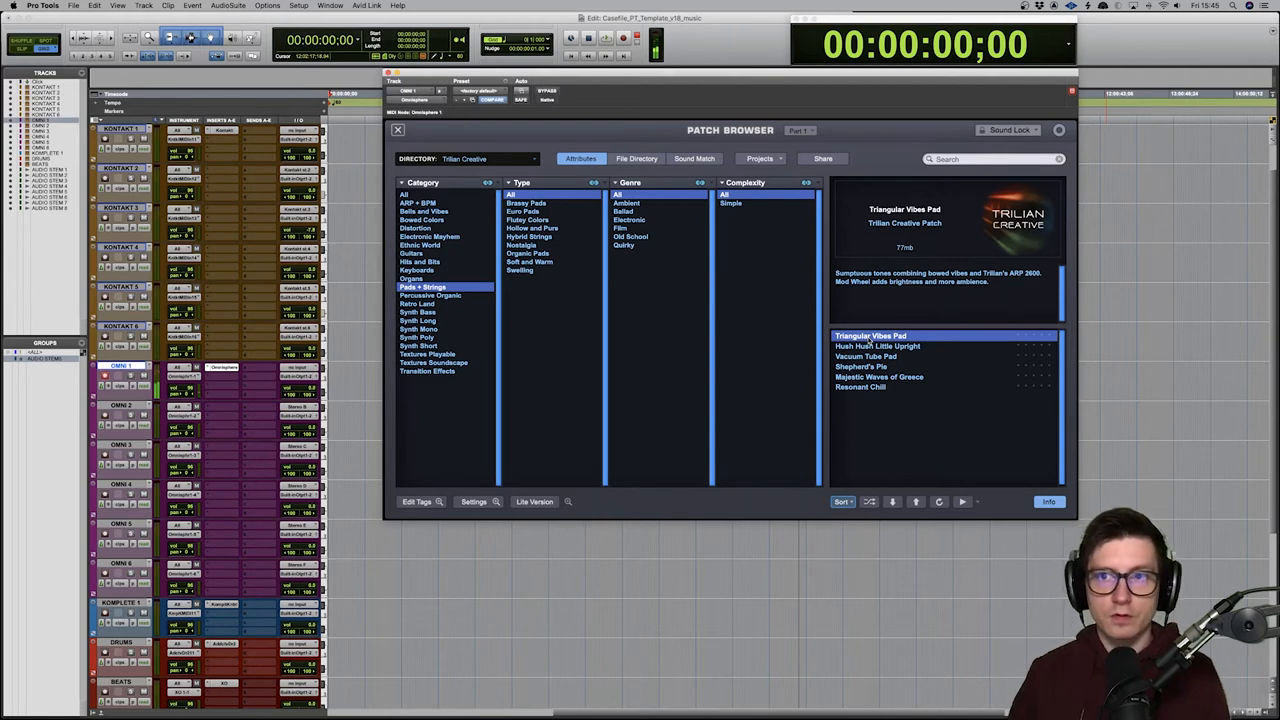
mouse_move(924, 200)
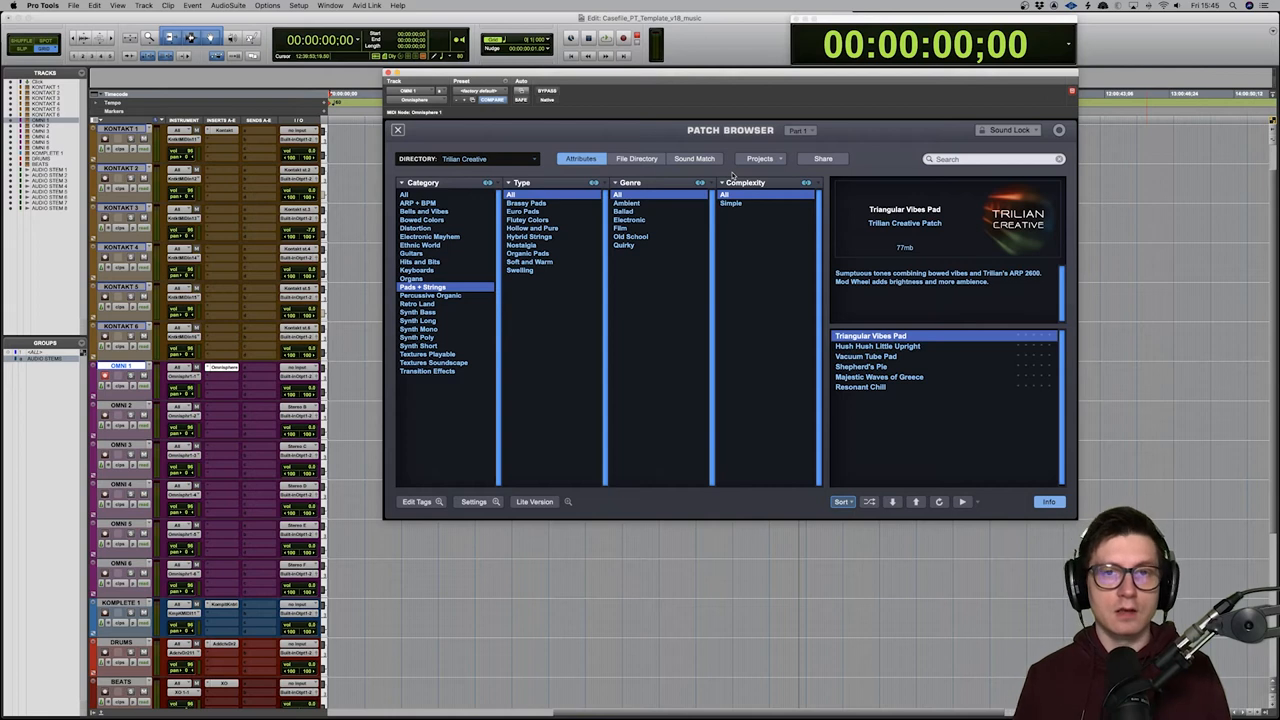
mouse_move(576, 166)
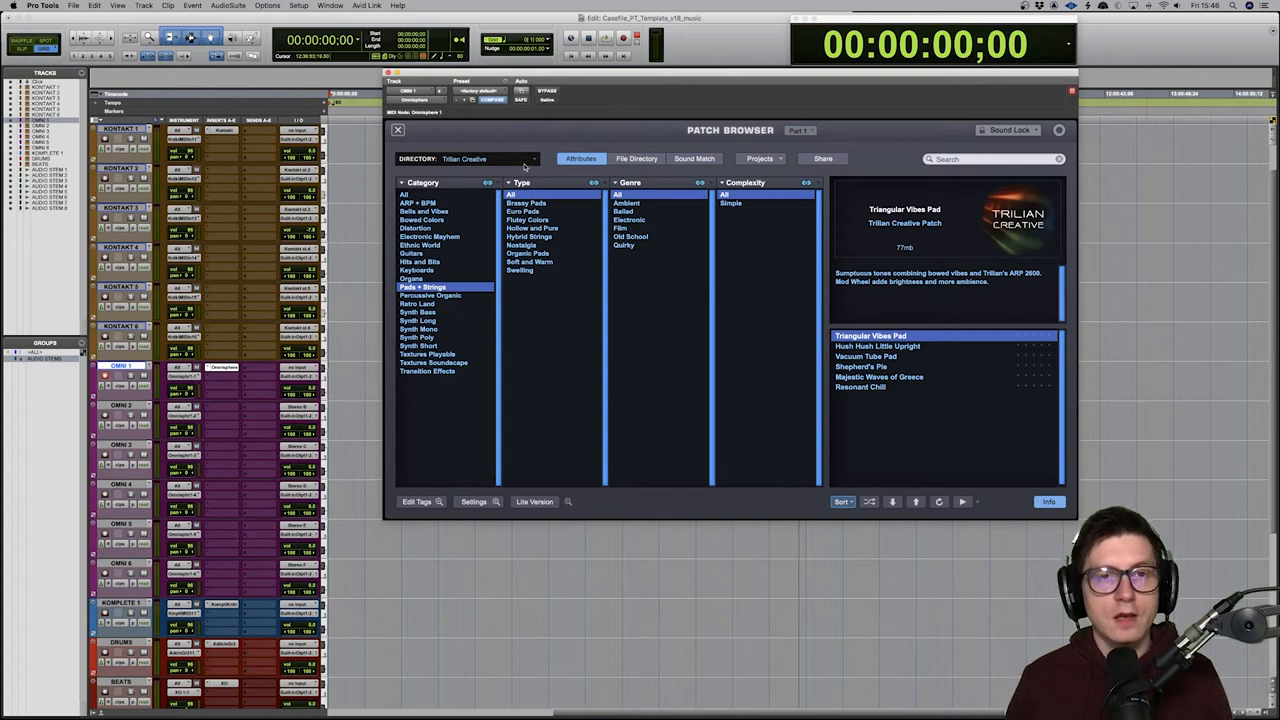
Switch to the XTRA - Bass Legends library and load Picked - Laboriel Compressence.
left_click(488, 158)
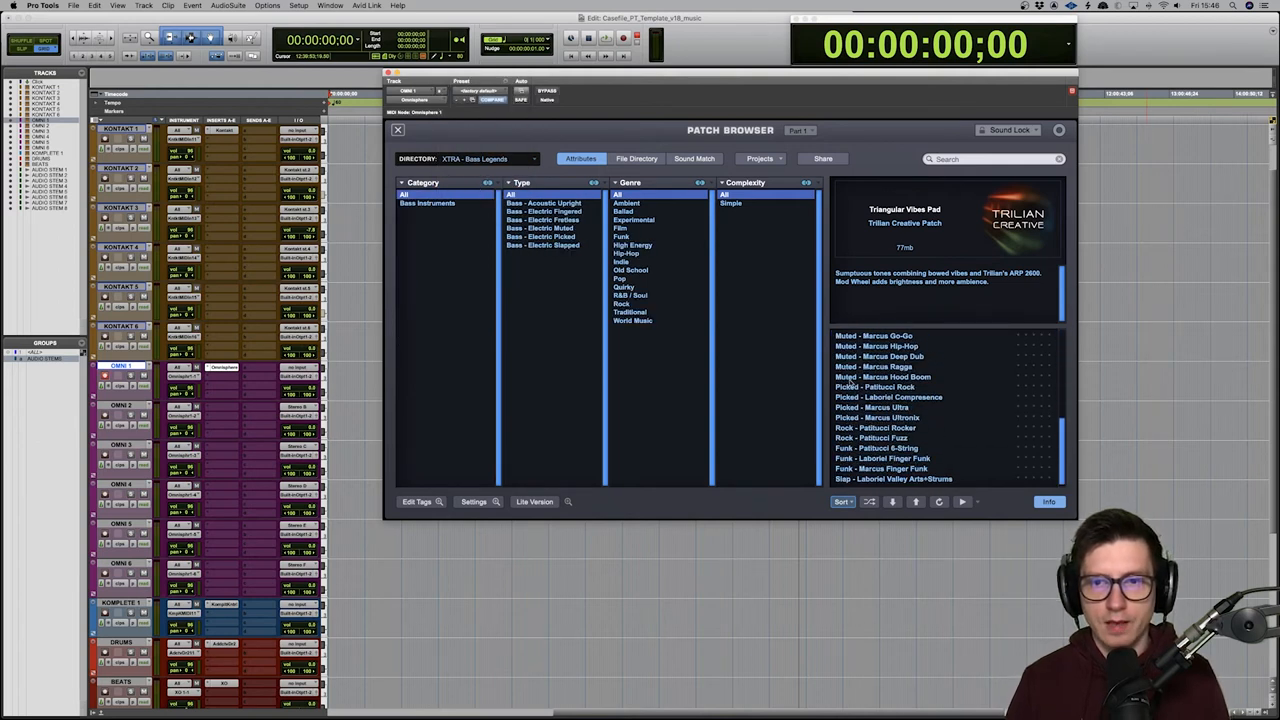
left_click(888, 396)
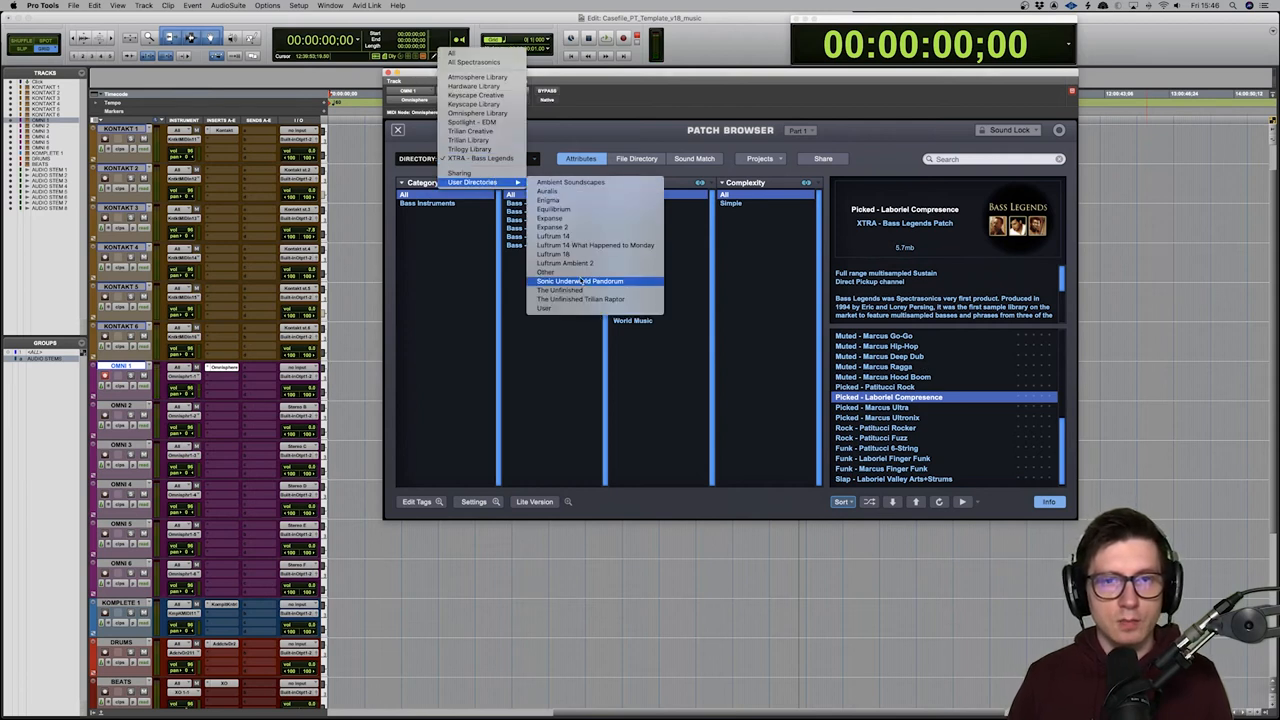
Switch to The Unfinished Trilian Raptor, filter to ARP + Rhythm, load Aurelio 3-4 then Capricorn.
left_click(580, 300)
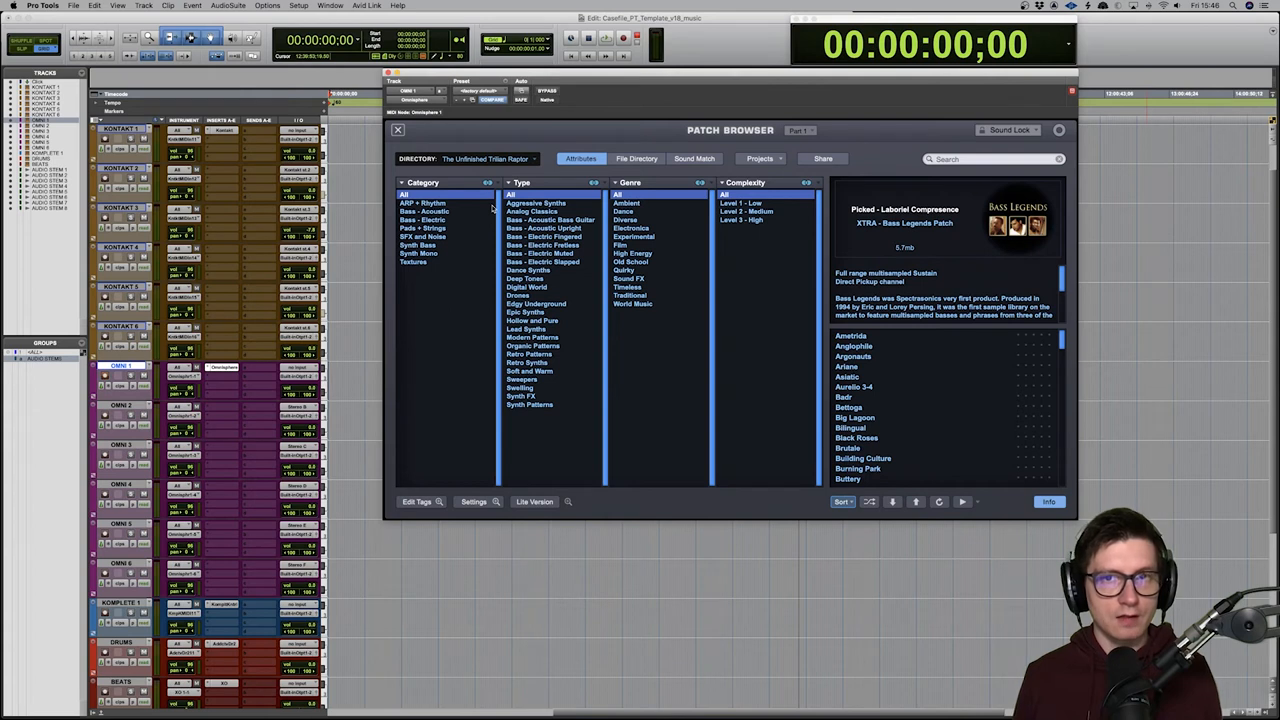
left_click(422, 204)
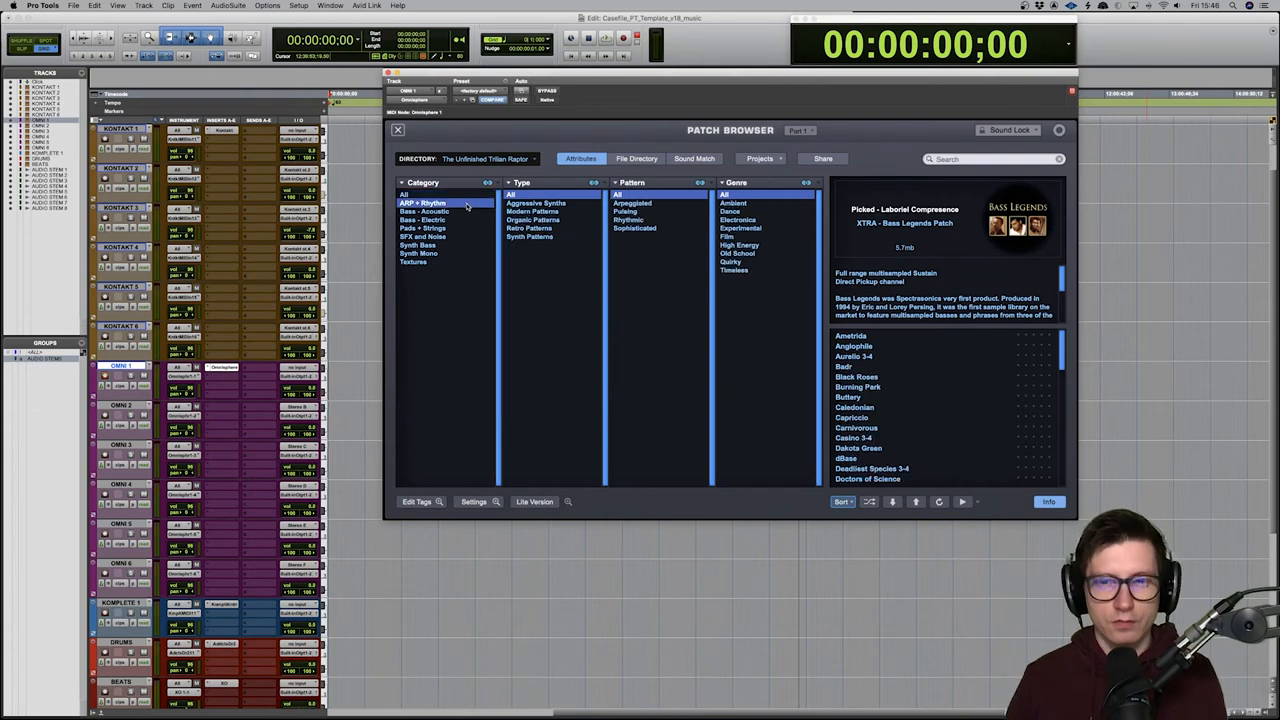
left_click(854, 356)
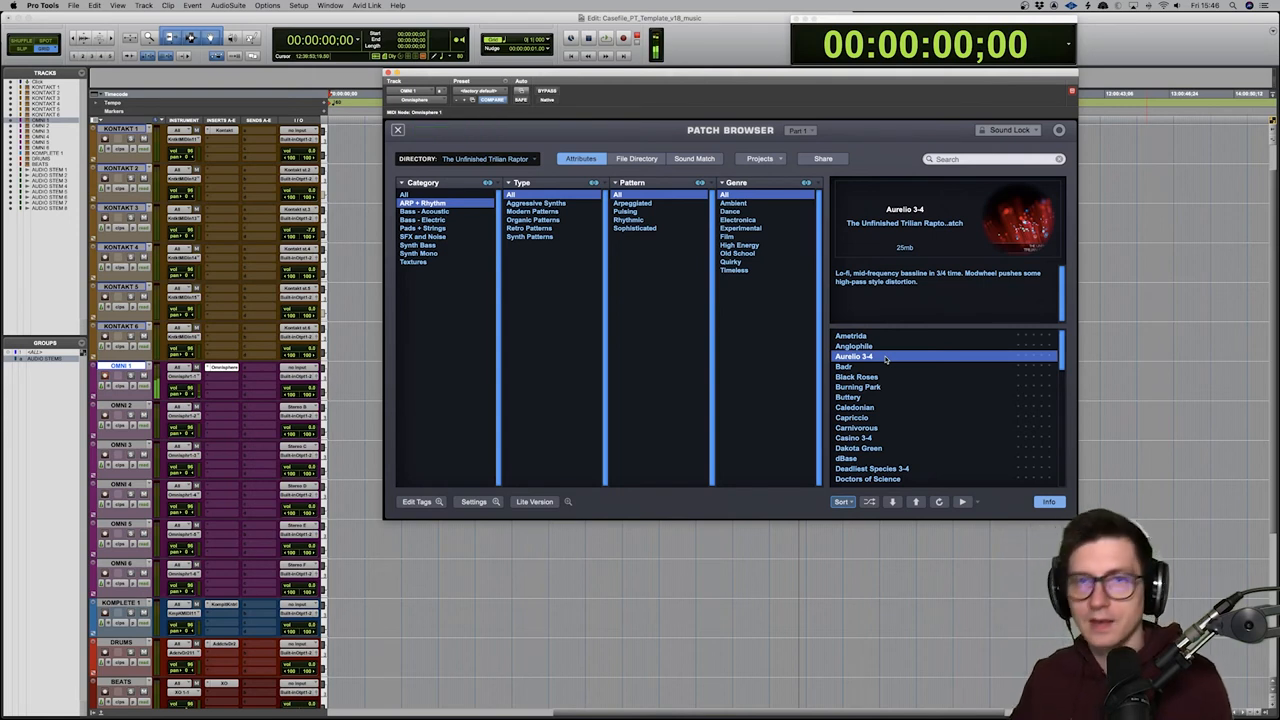
mouse_move(884, 420)
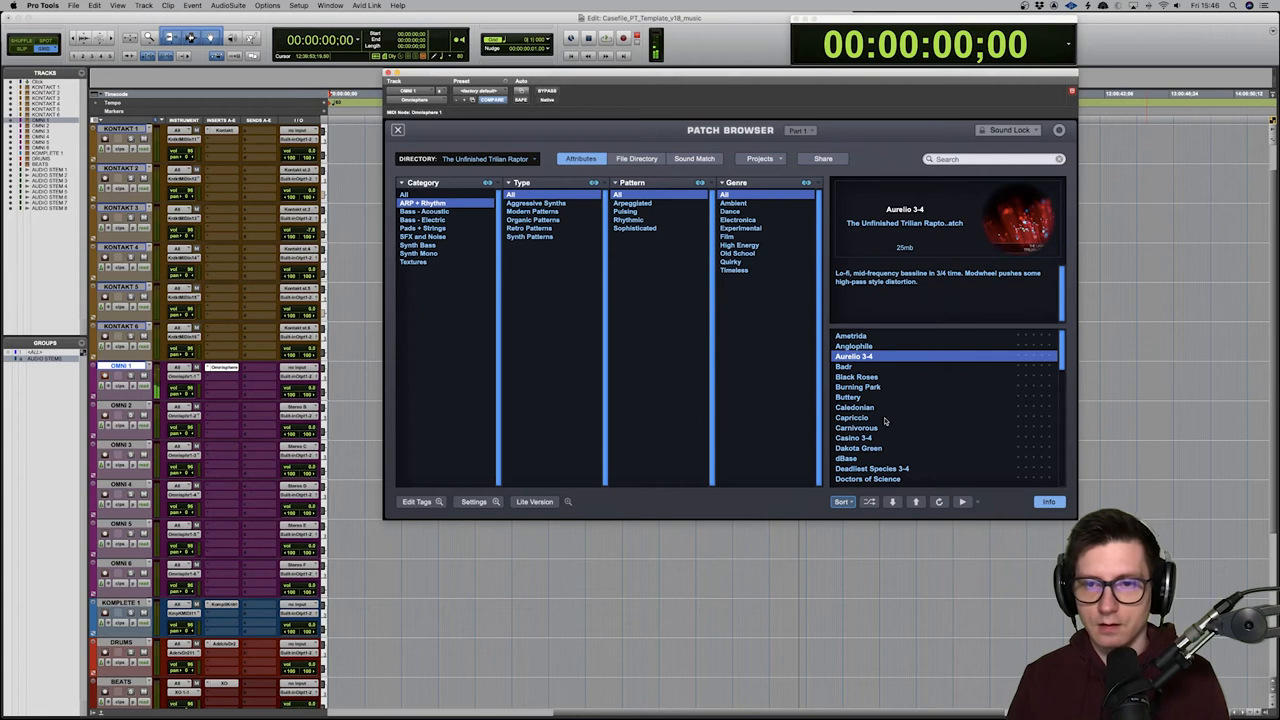
left_click(852, 418)
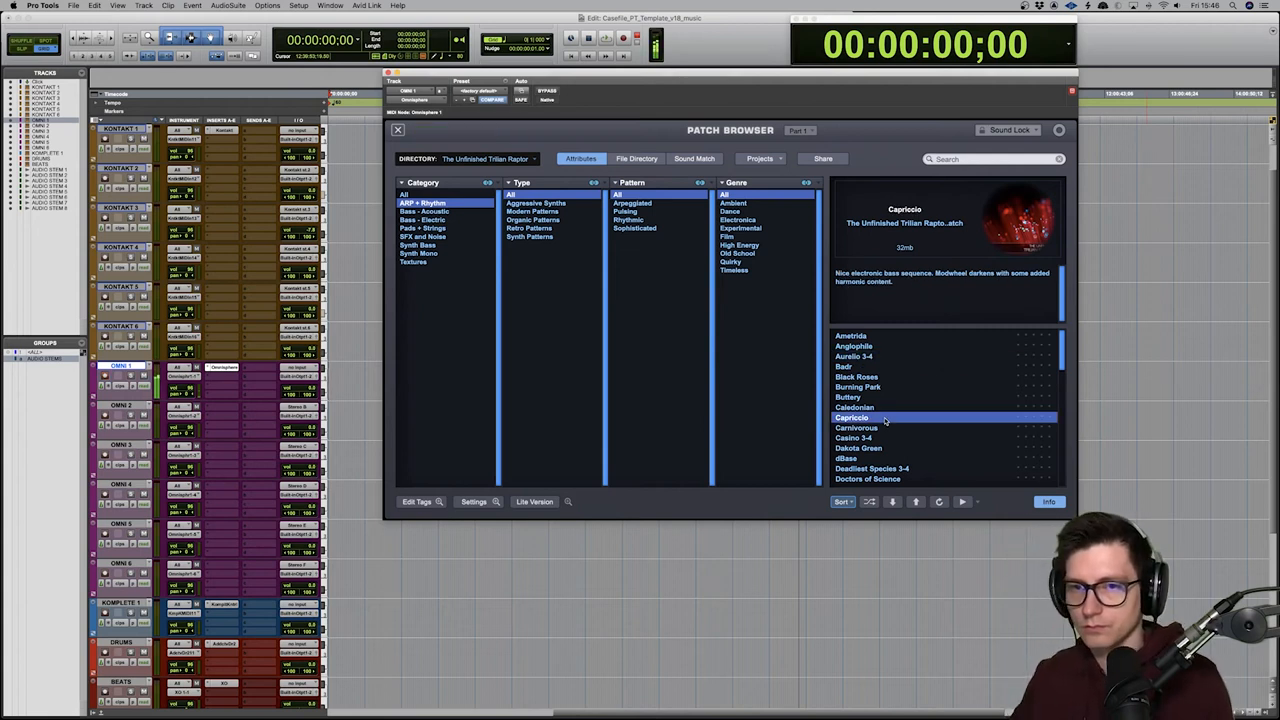
mouse_move(500, 160)
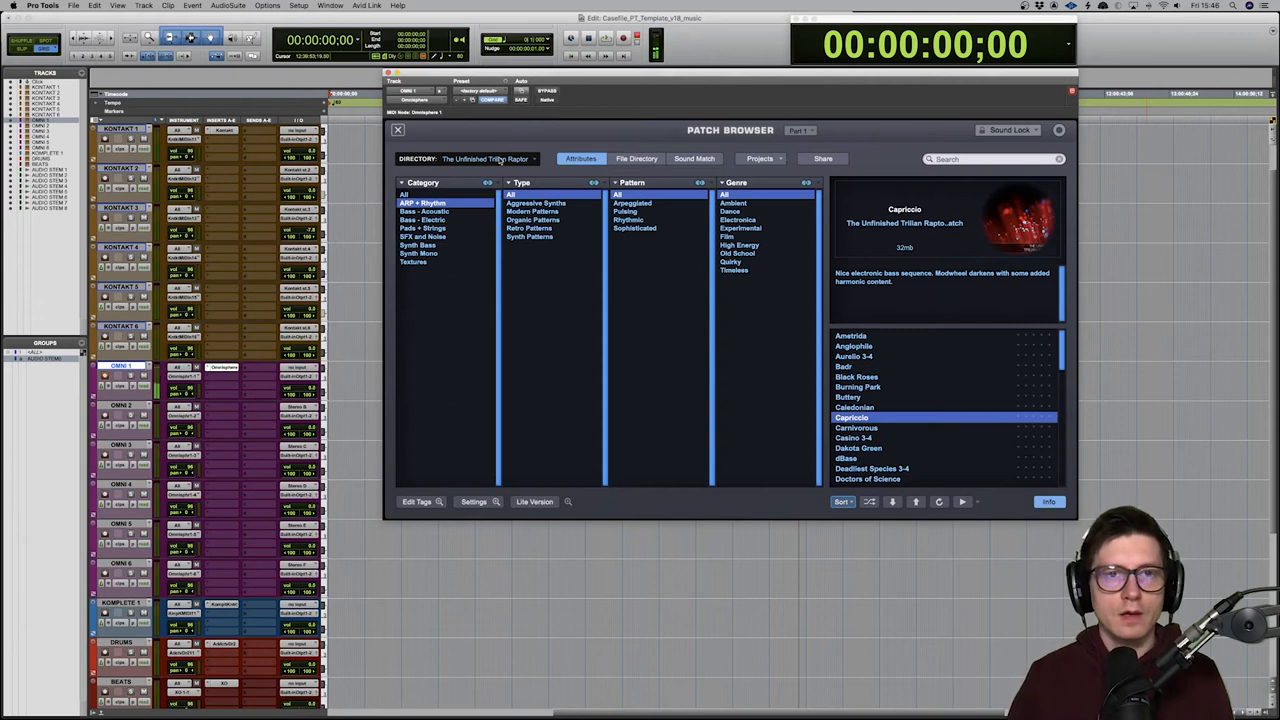
Return to Trilian Library, Bass Instruments, Bass - Electric Fingered, and load Fingered - Studio Bass Rock.
left_click(488, 158)
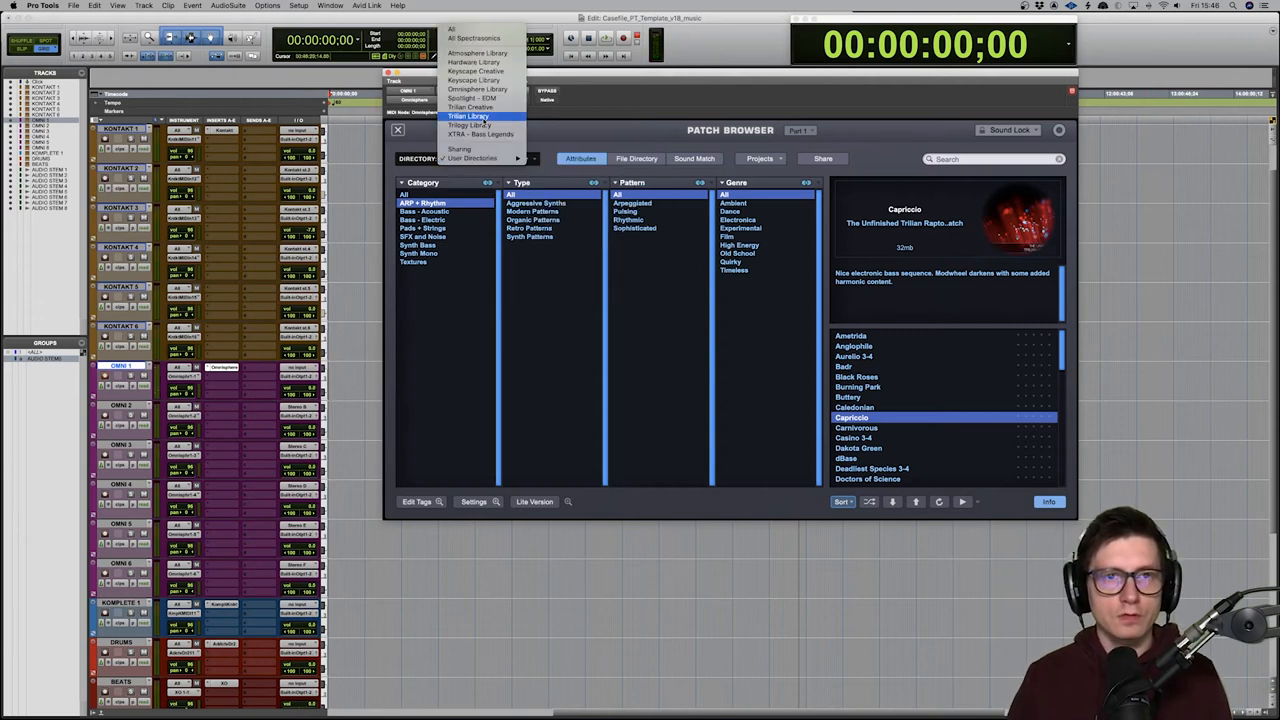
left_click(468, 116)
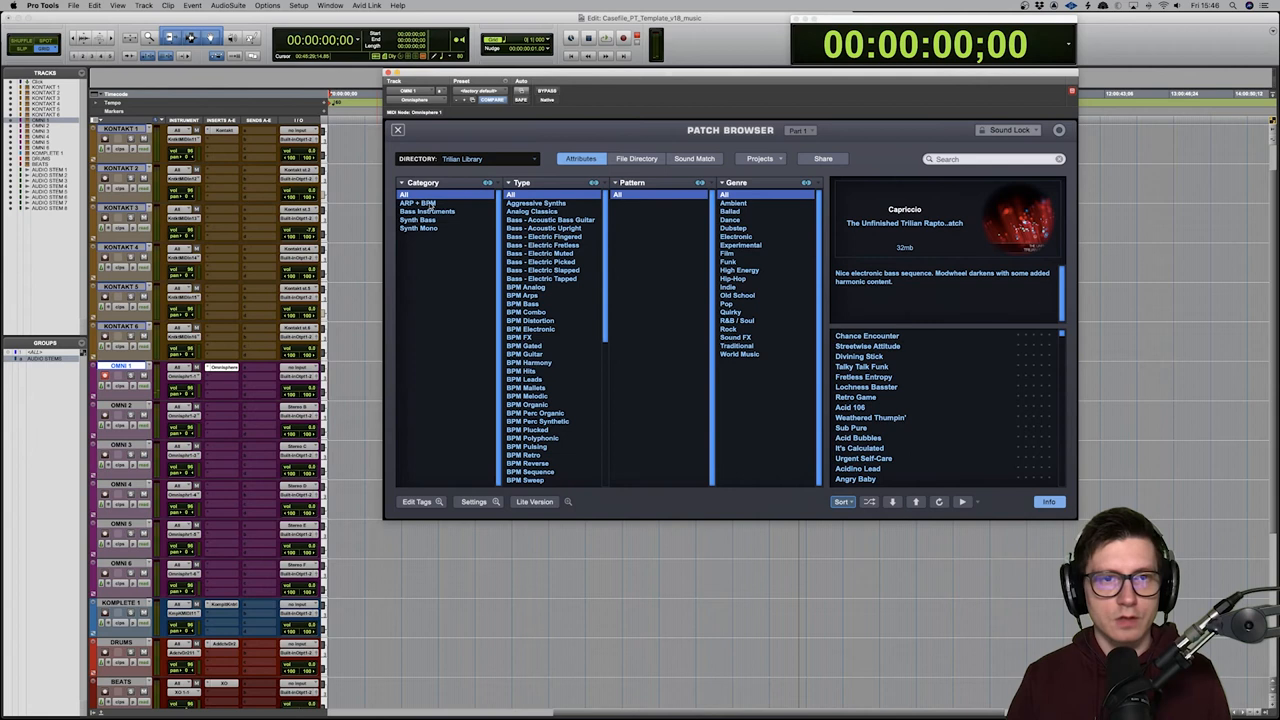
left_click(428, 212)
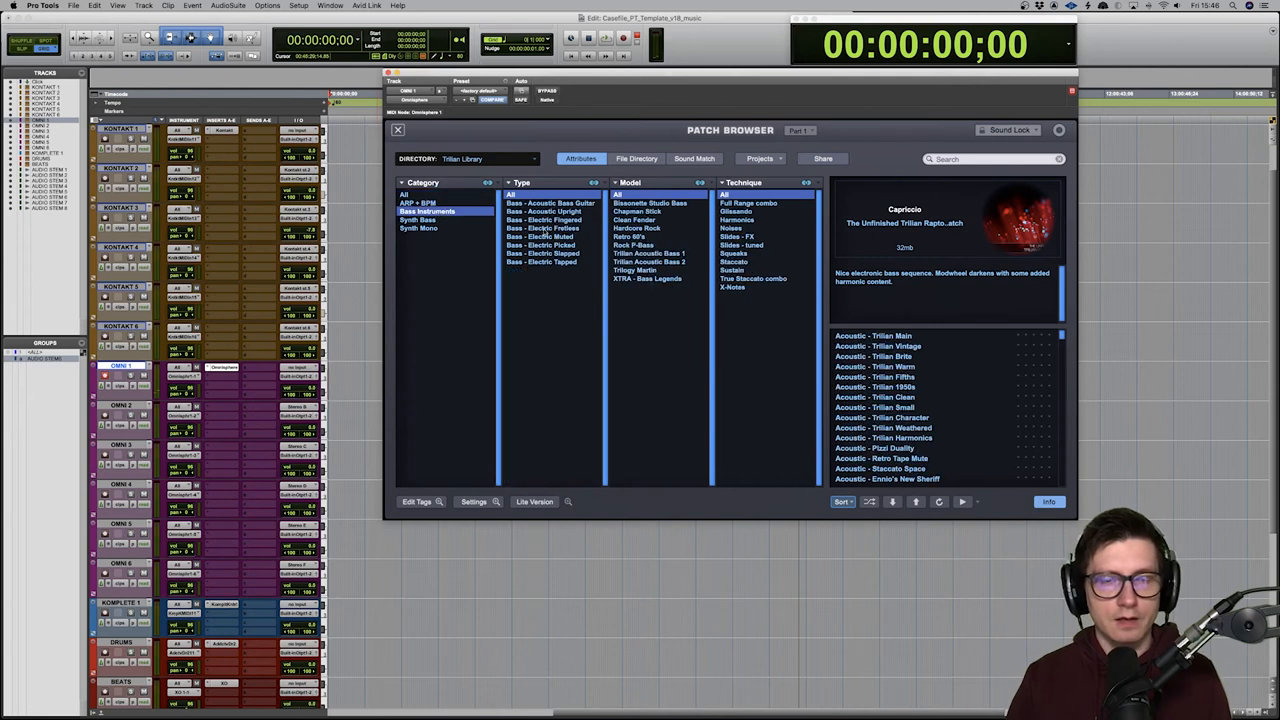
left_click(544, 218)
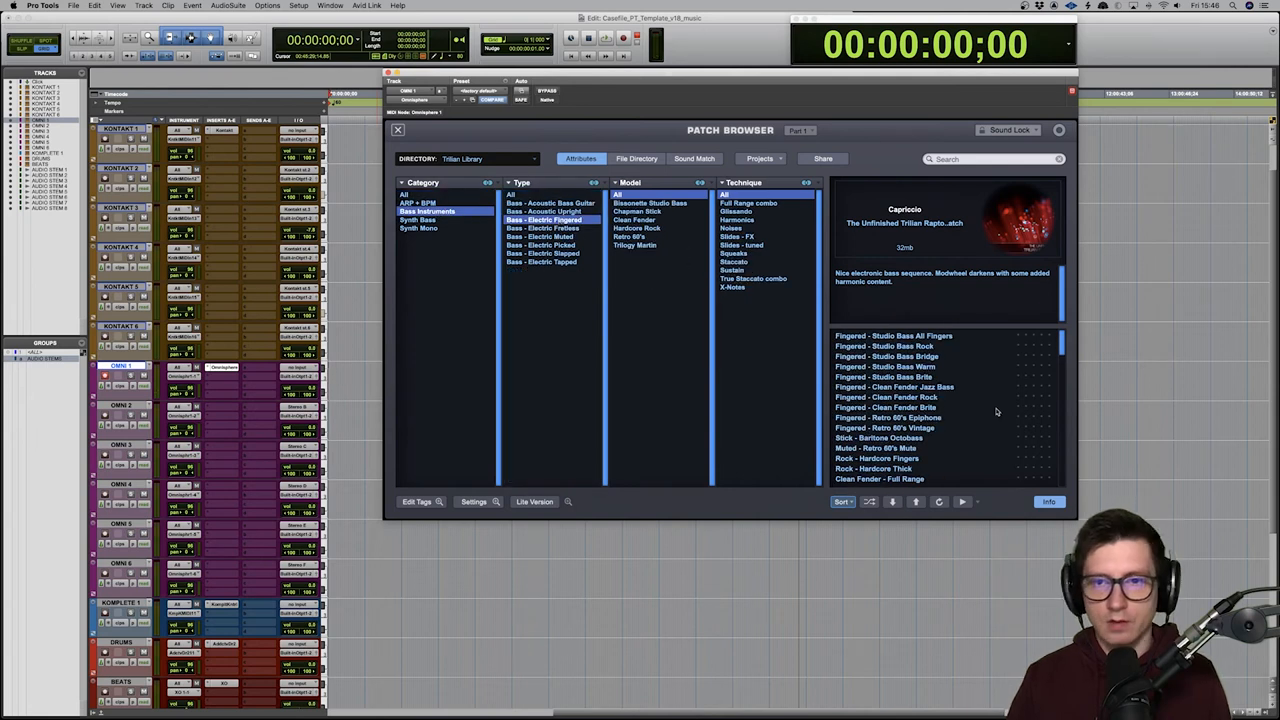
left_click(884, 346)
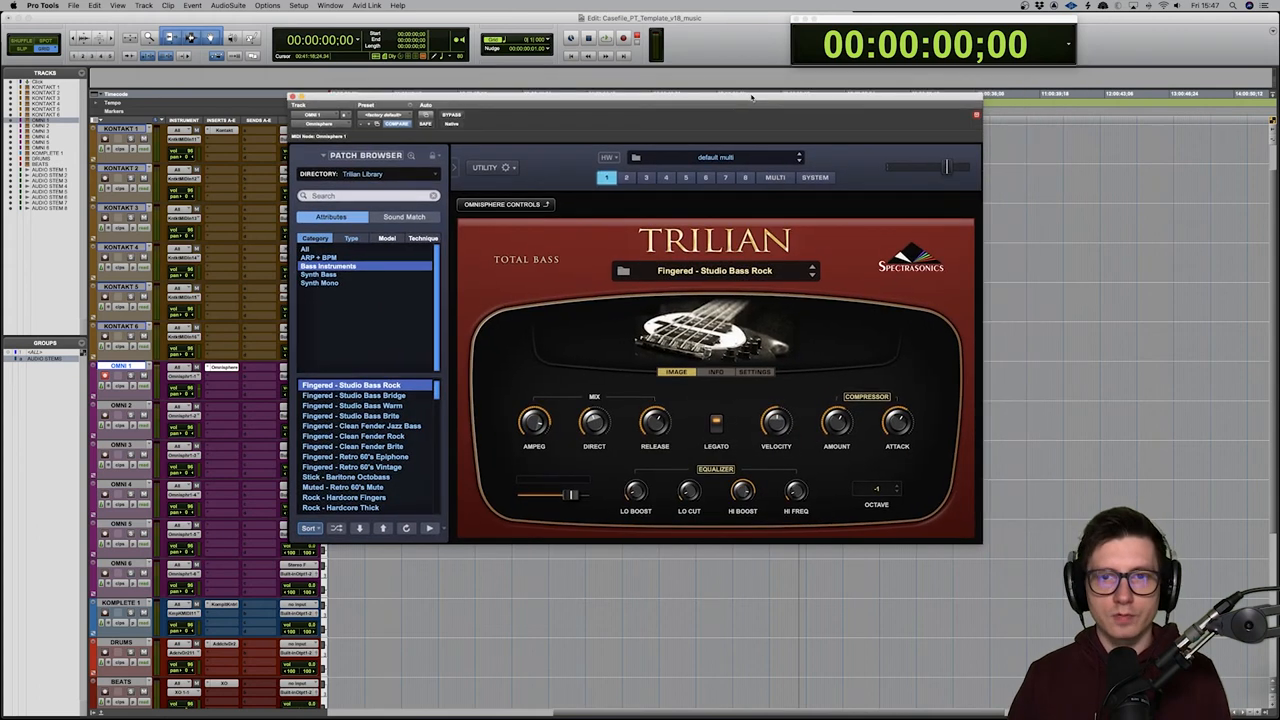
mouse_move(620, 300)
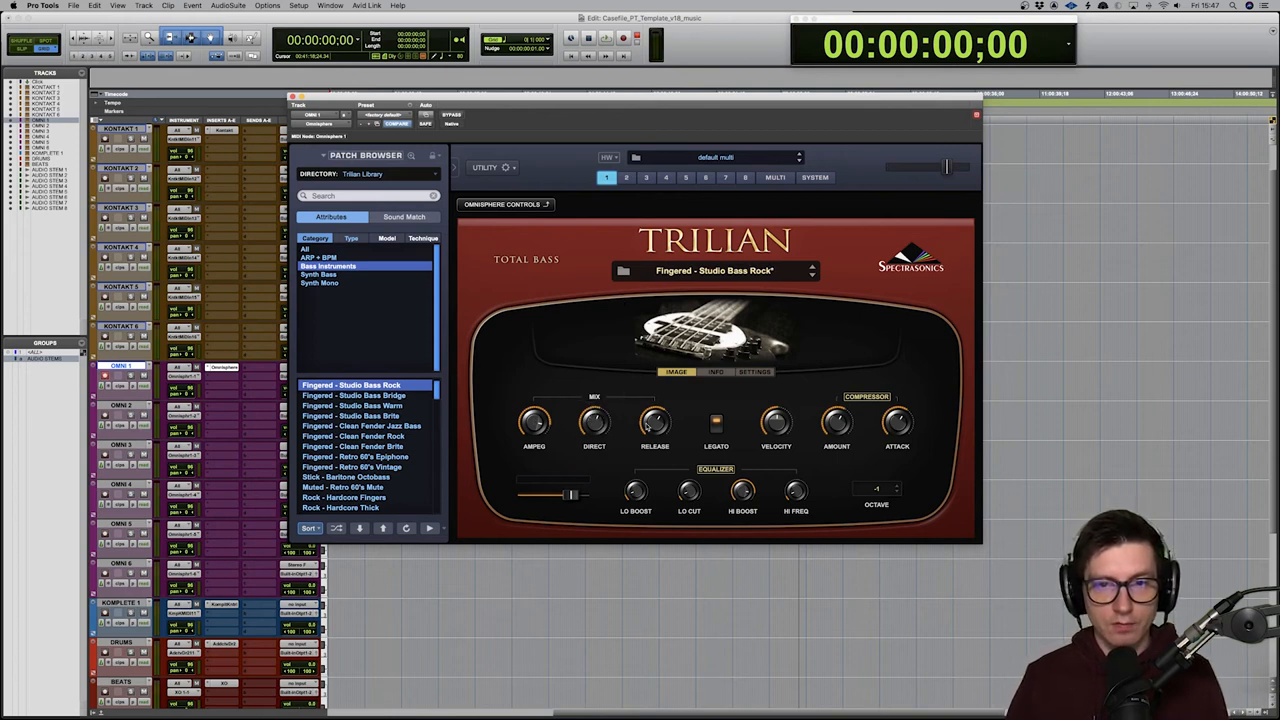
Nudge a main-page knob on Fingered - Studio Bass Rock, view its Info description, and return to the image view.
left_click_drag(776, 420, 776, 410)
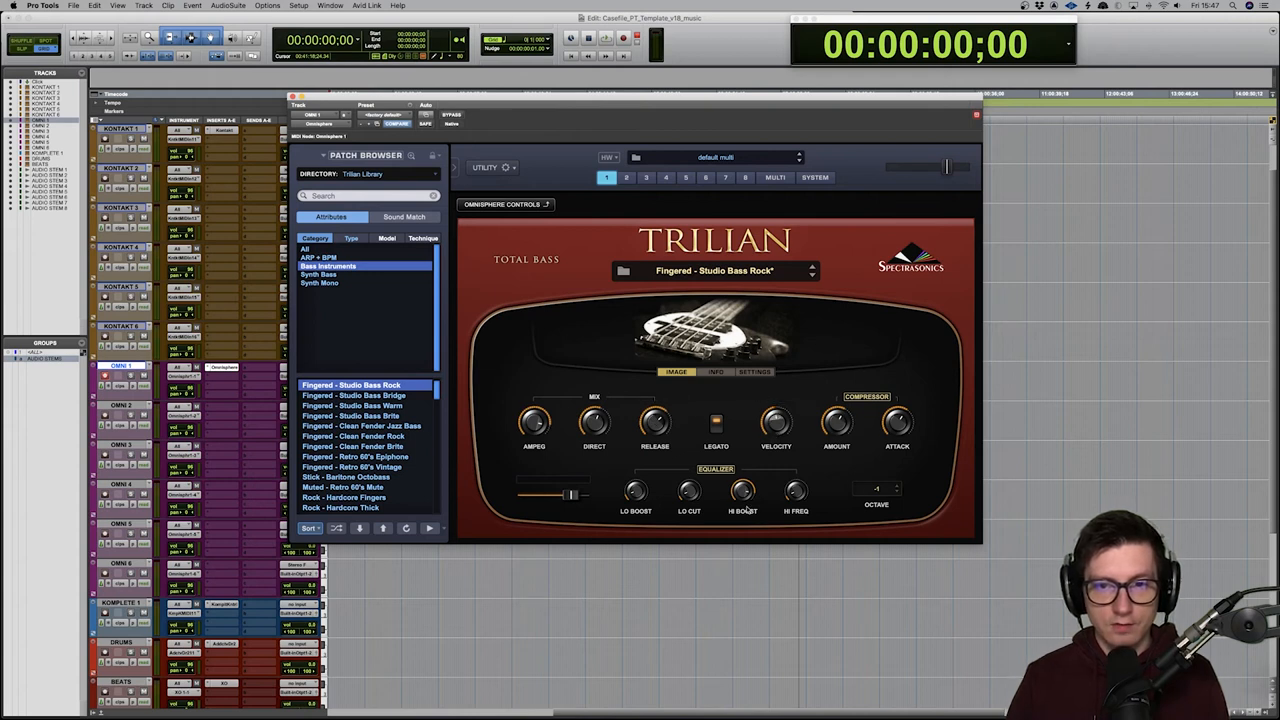
left_click(716, 372)
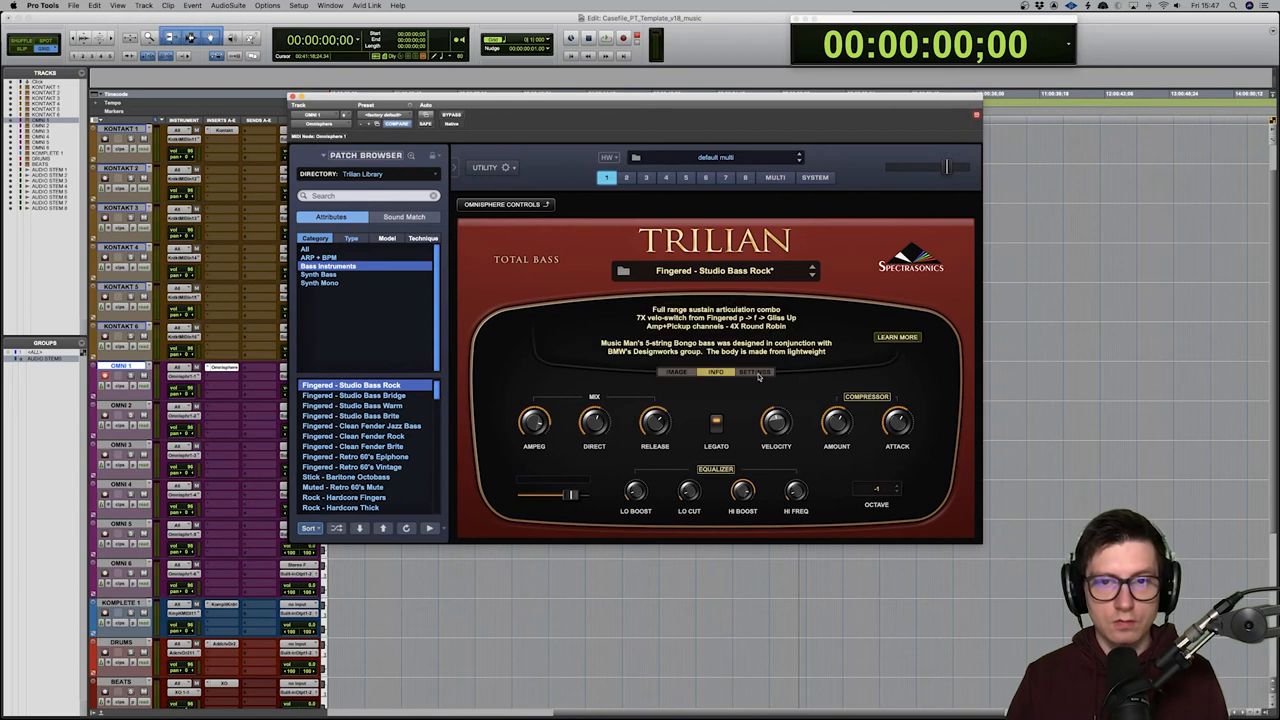
left_click(676, 372)
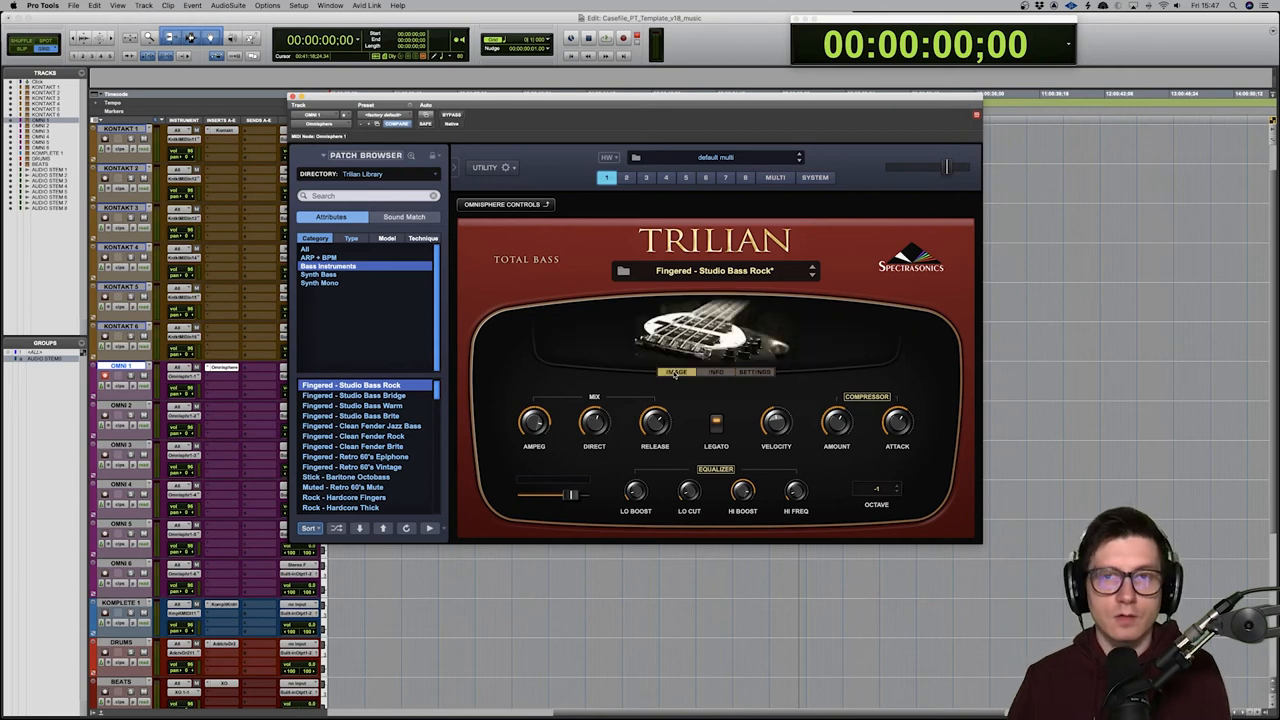
mouse_move(624, 196)
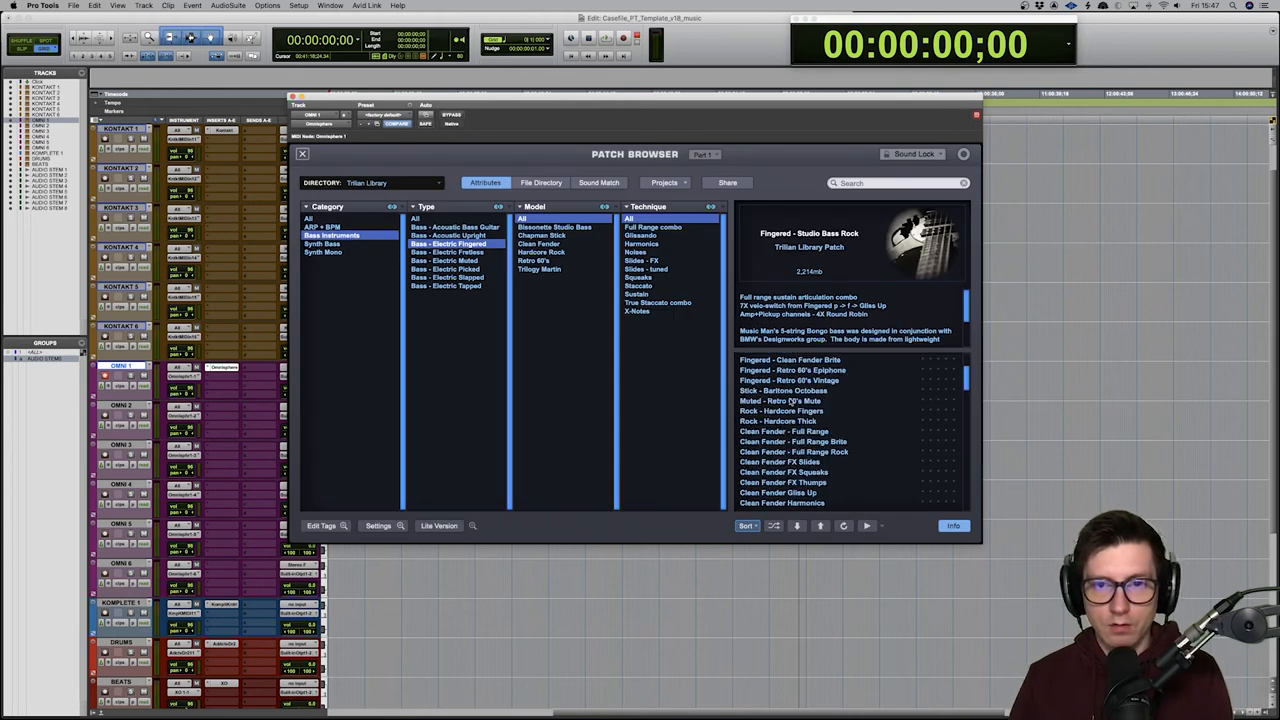
Audition the Stick - Baritone Octobass patch, then the Muted - Retro 60's Mute patch.
left_click(782, 390)
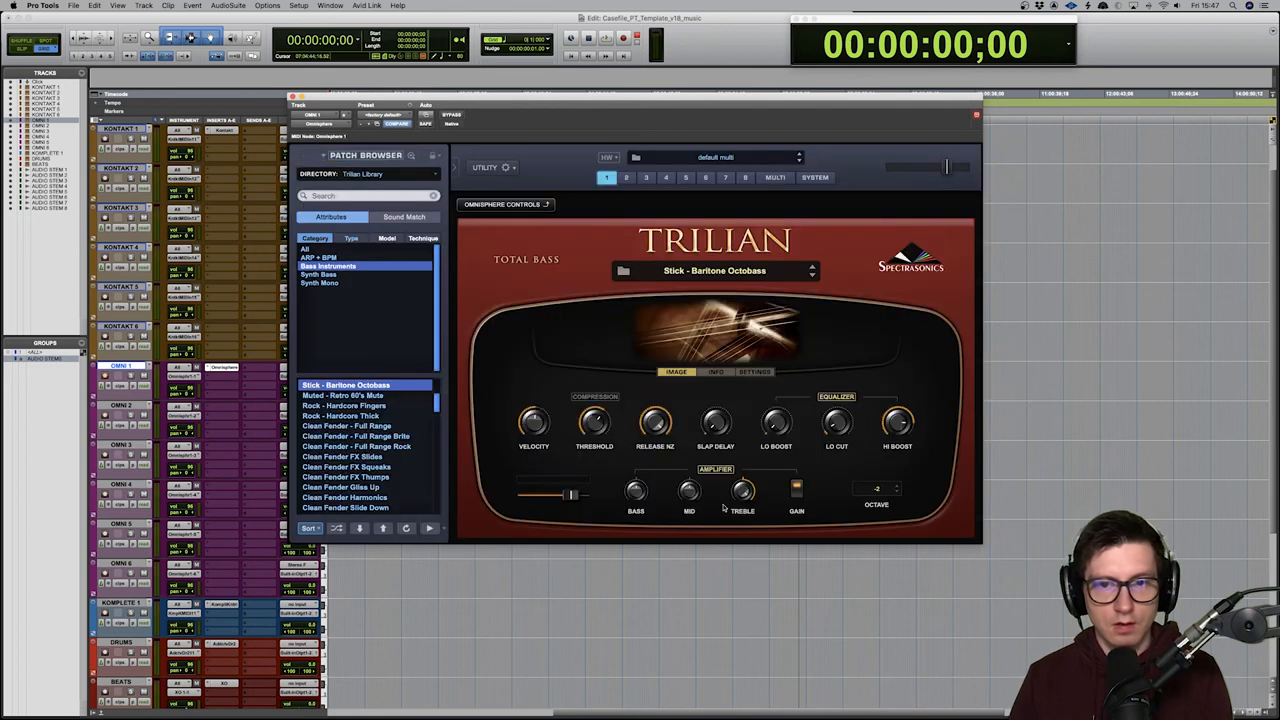
mouse_move(690, 466)
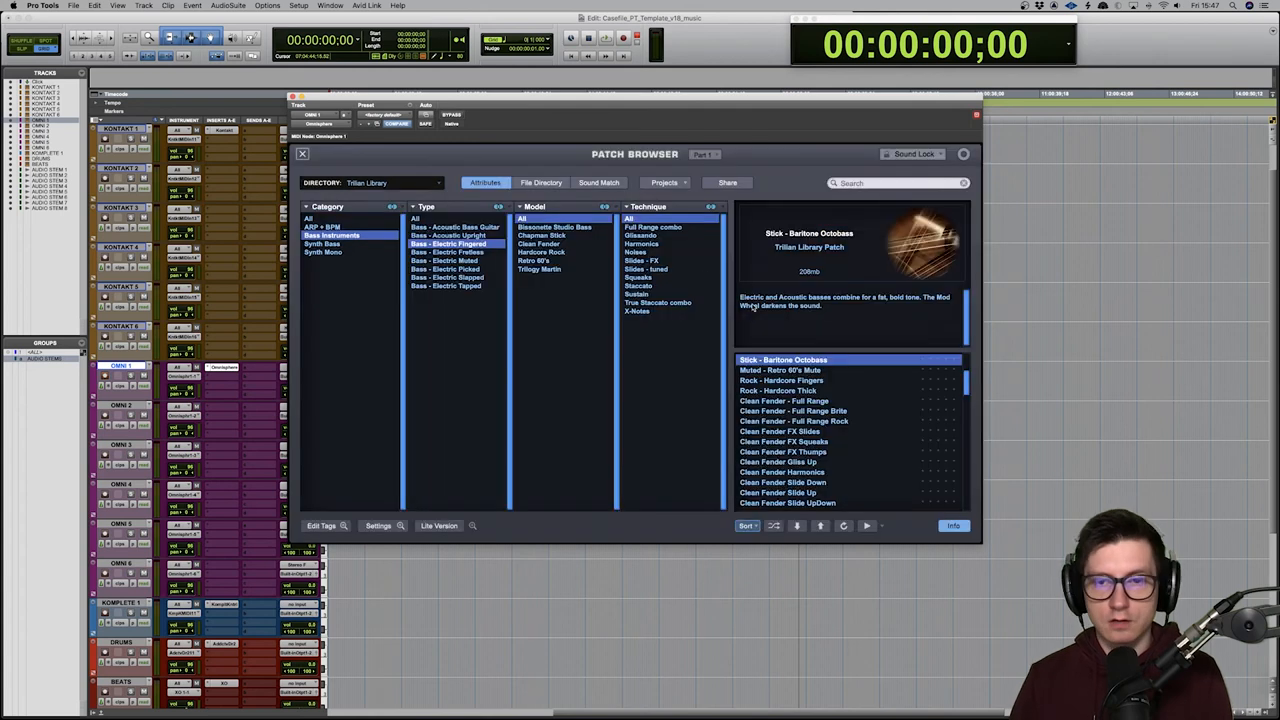
mouse_move(712, 376)
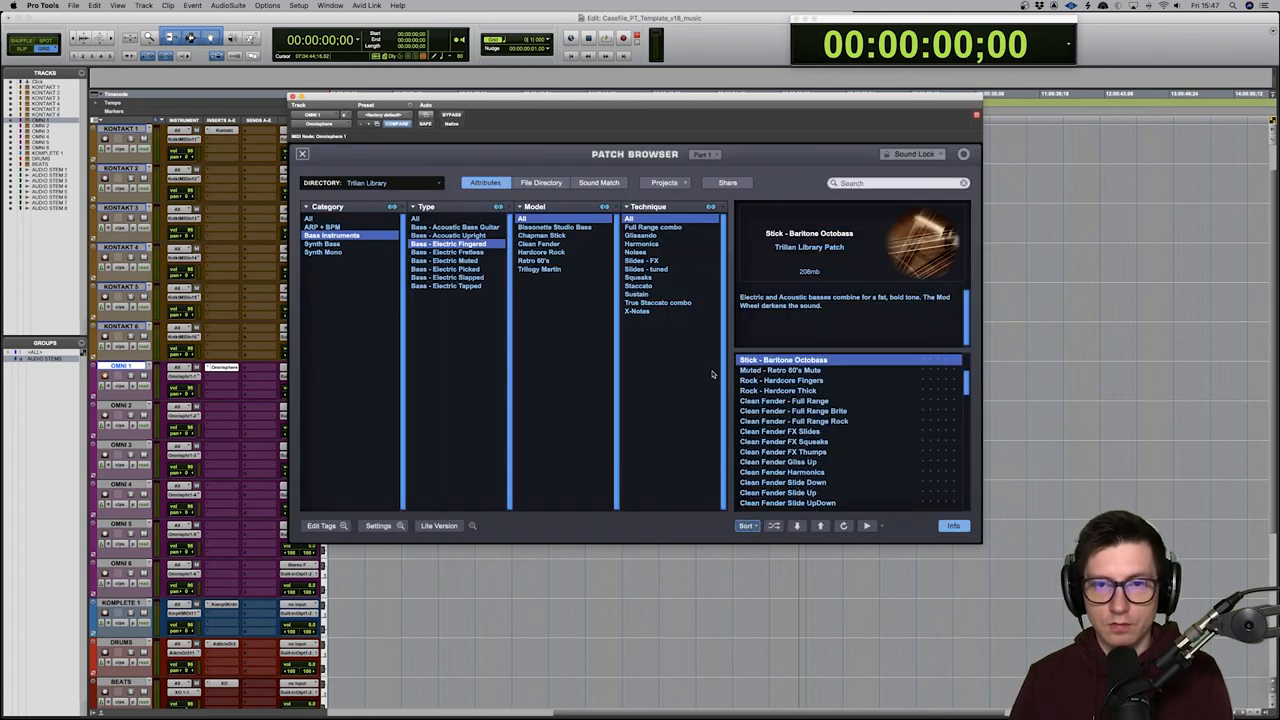
left_click(780, 370)
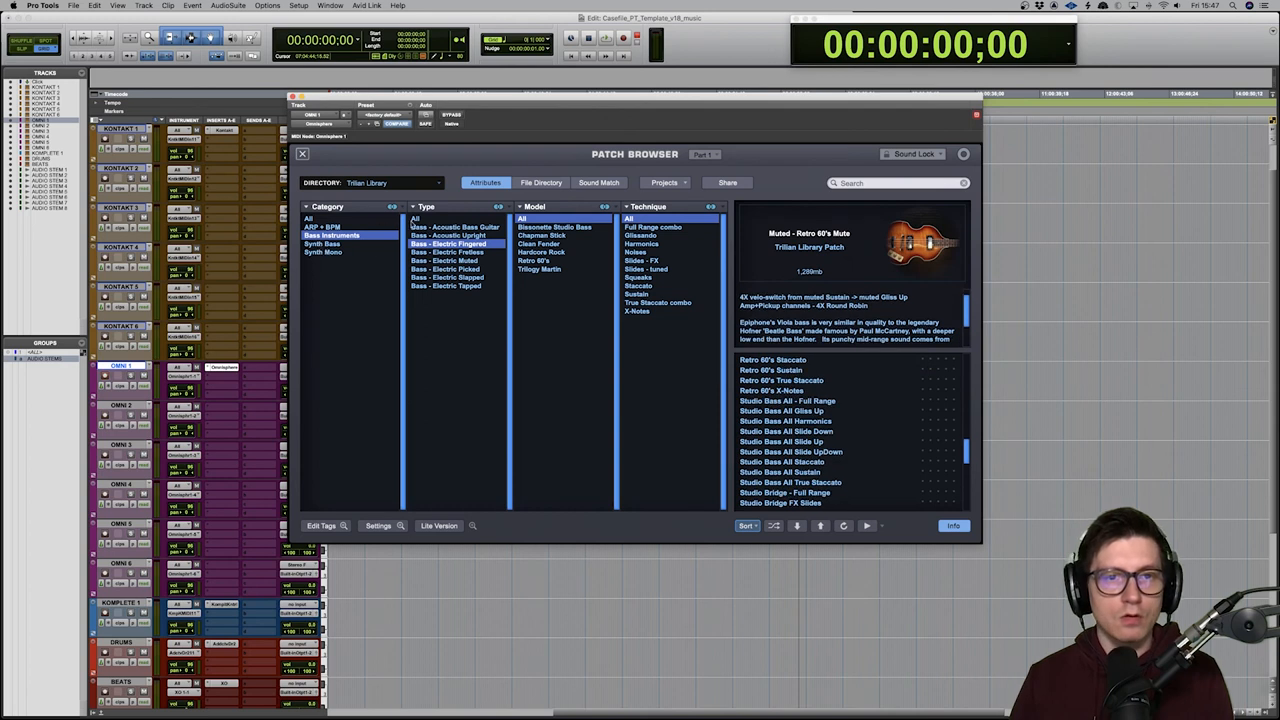
Load the Acoustic - Trilian Character patch from the Bass - Acoustic Upright category.
left_click(448, 236)
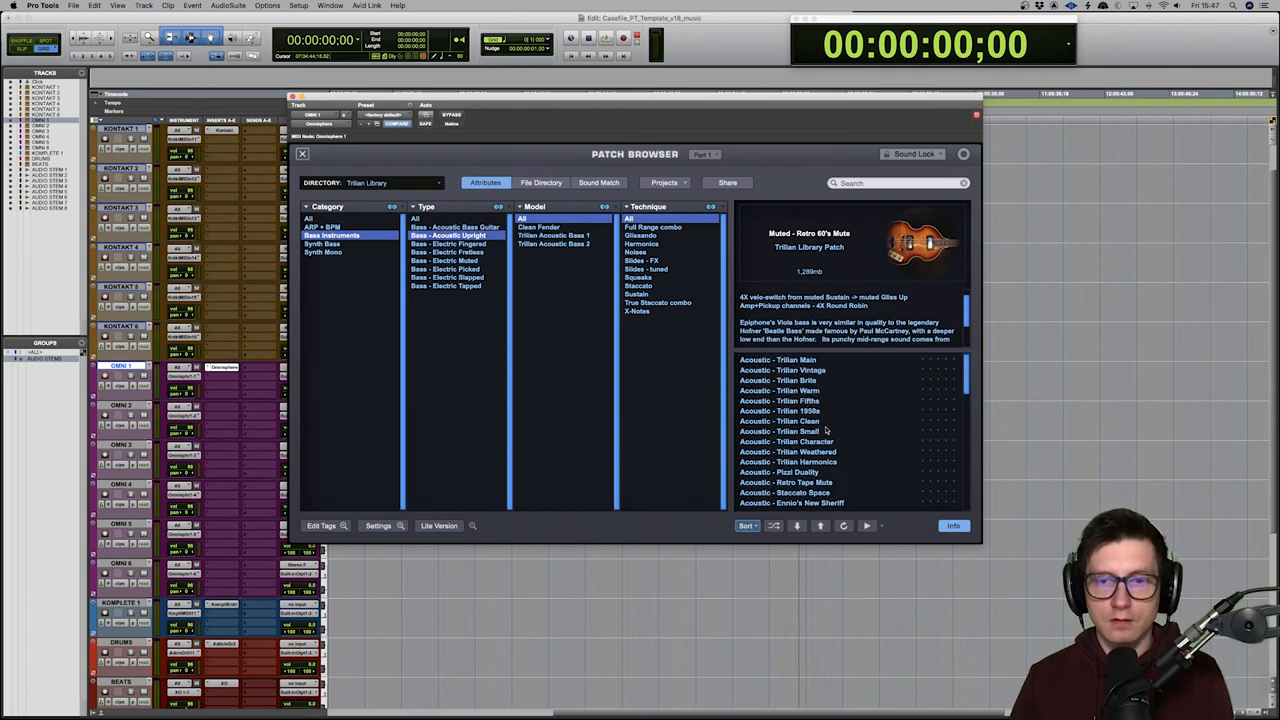
left_click(788, 442)
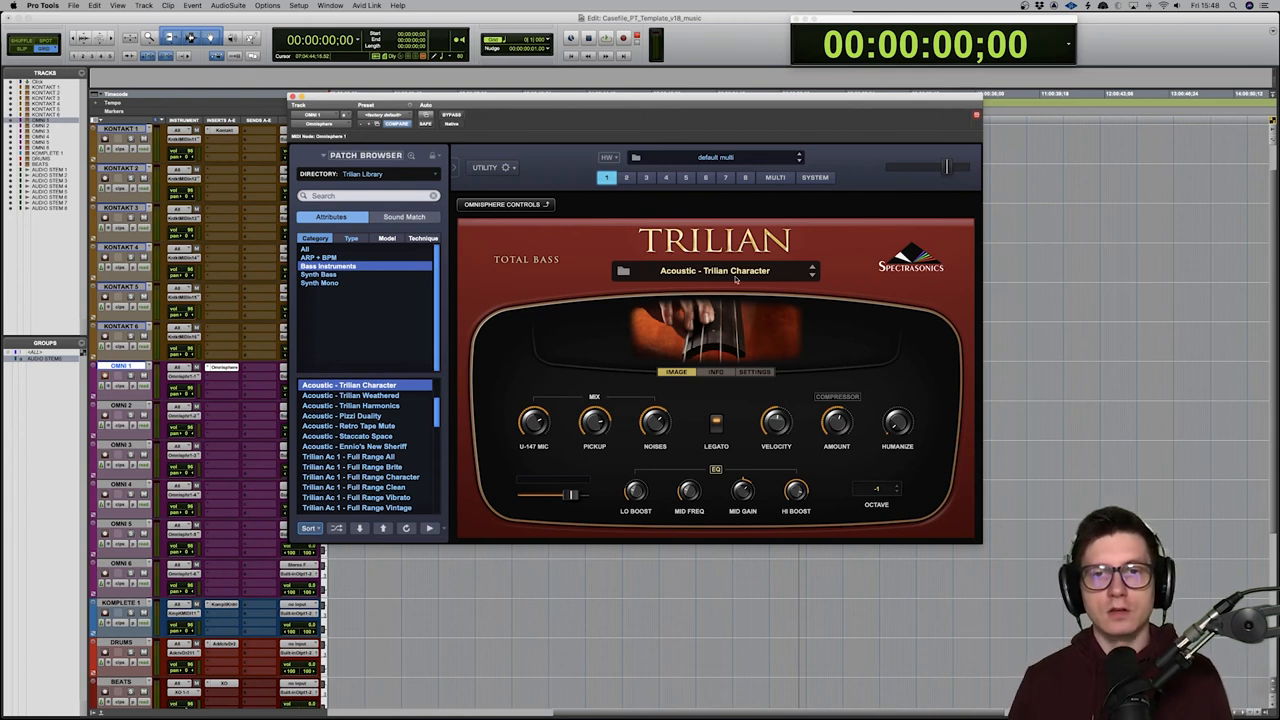
left_click(412, 156)
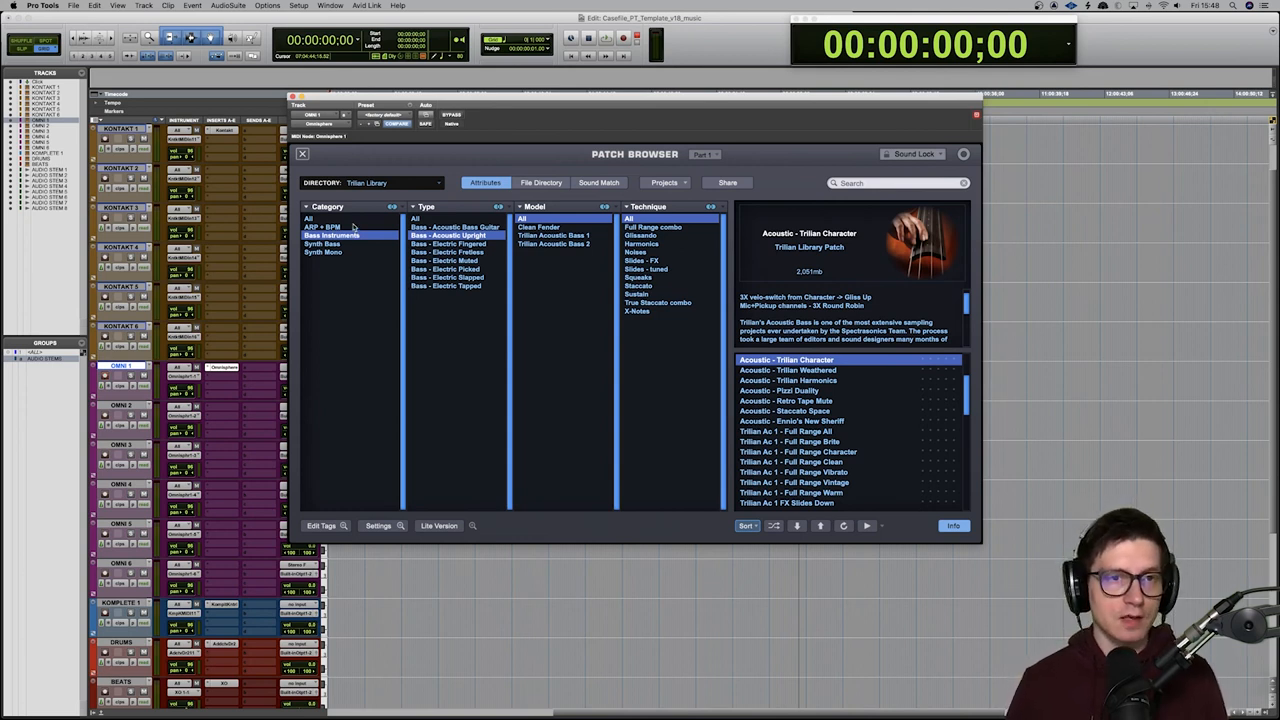
Show the ARP + BPM category and audition the Acid 106 patch.
left_click(322, 228)
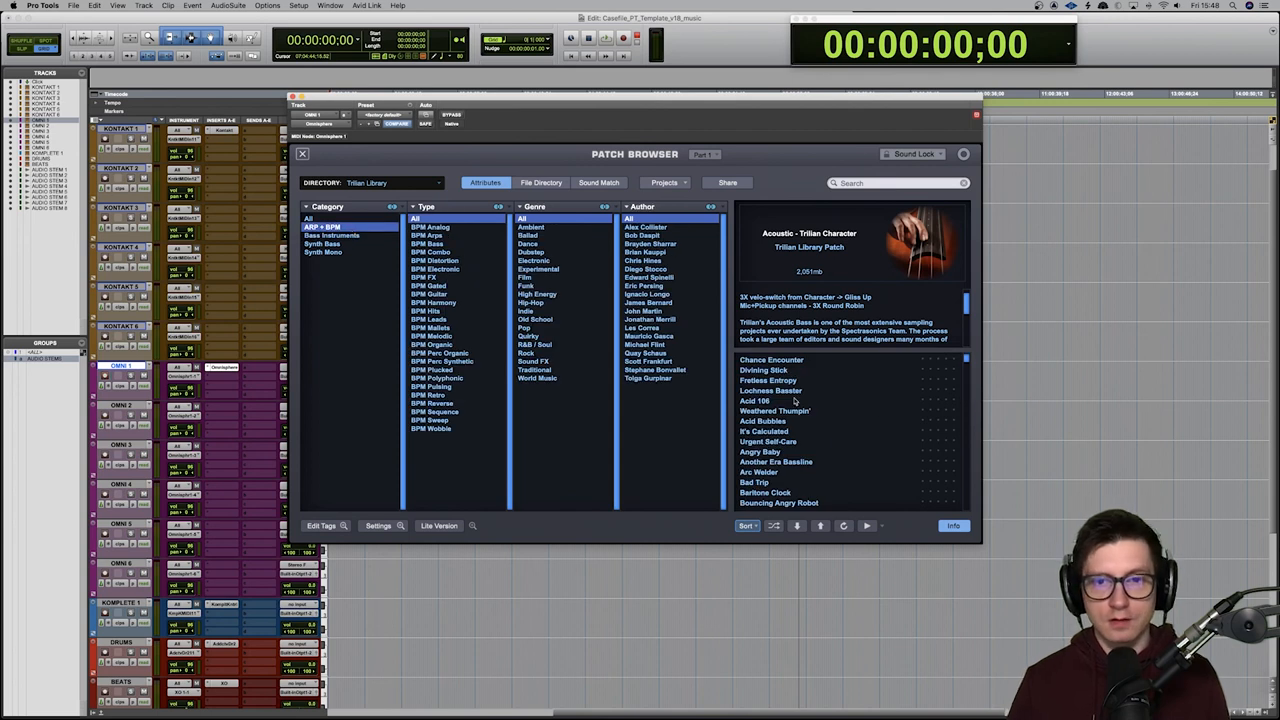
left_click(790, 400)
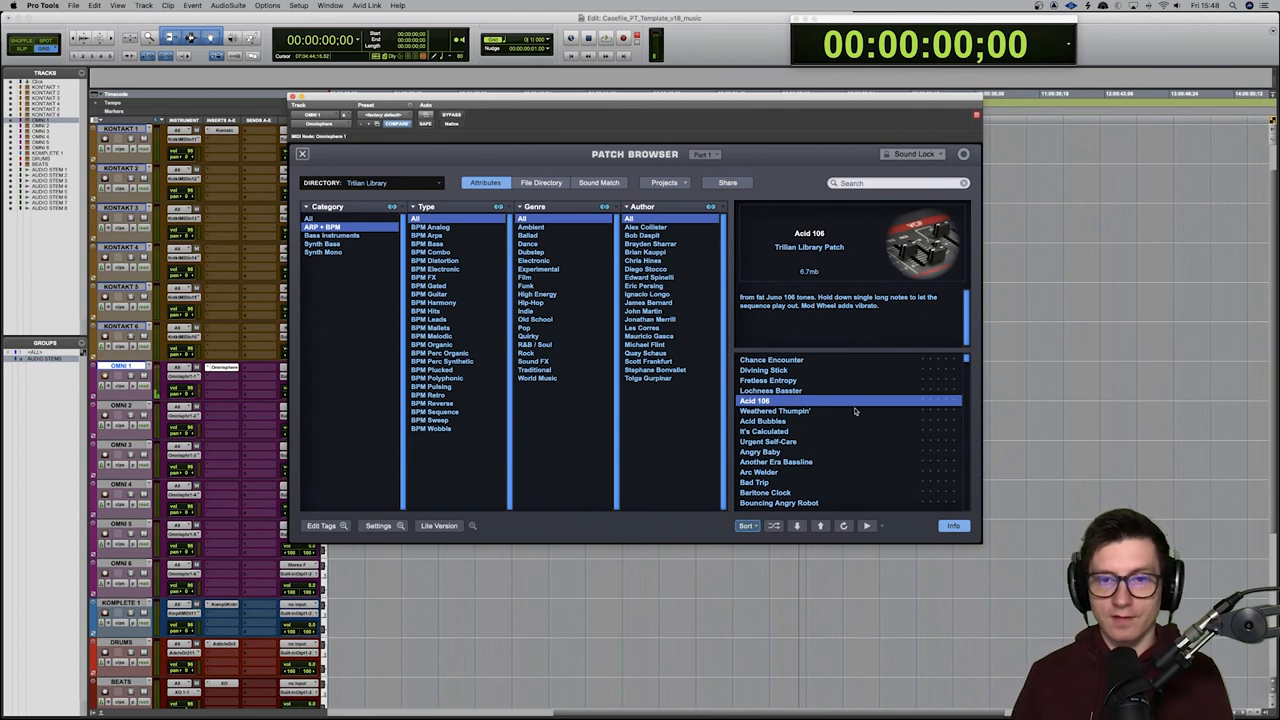
scroll("down", 3)
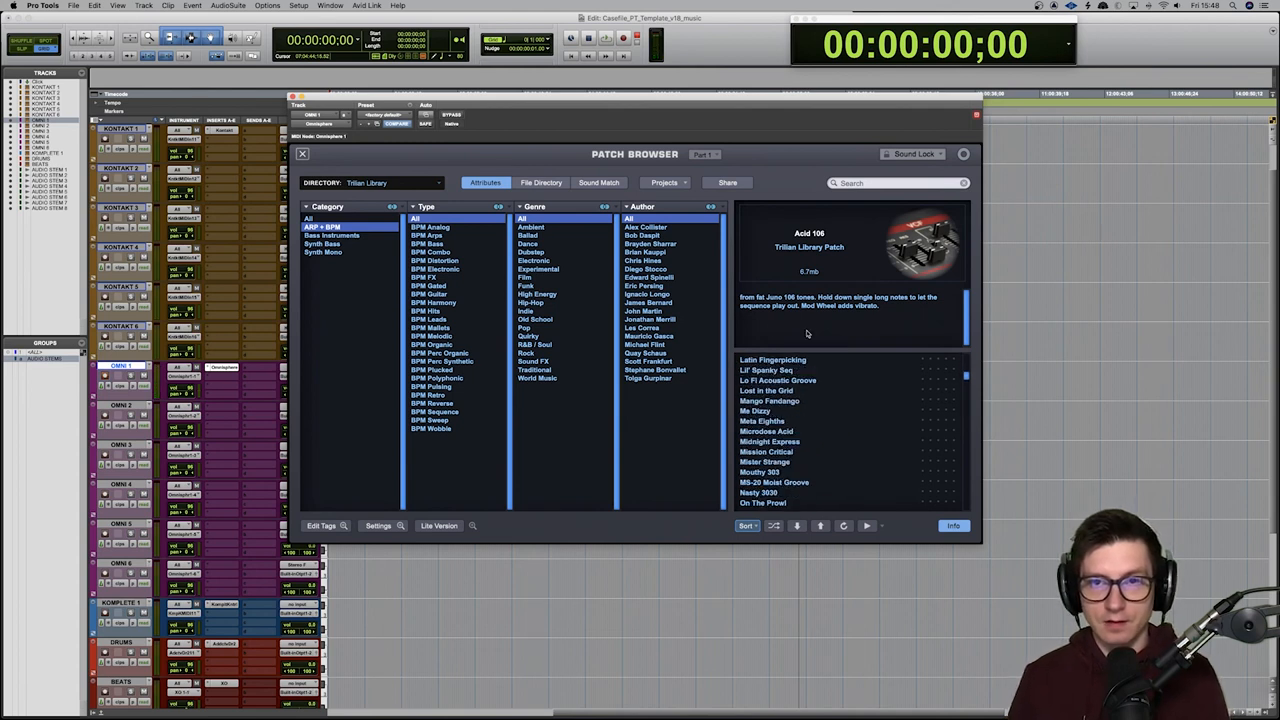
Audition Meta Eighths, then settle on the Sonic Assault patch.
left_click(762, 420)
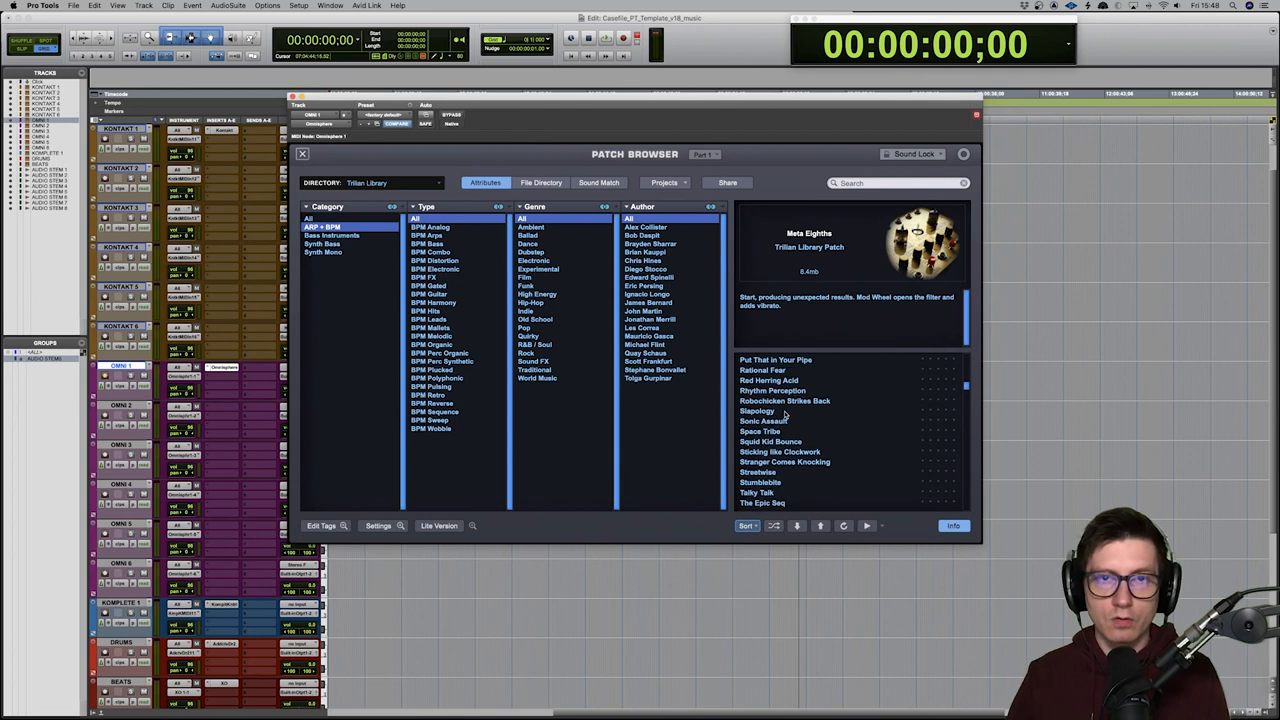
left_click(764, 420)
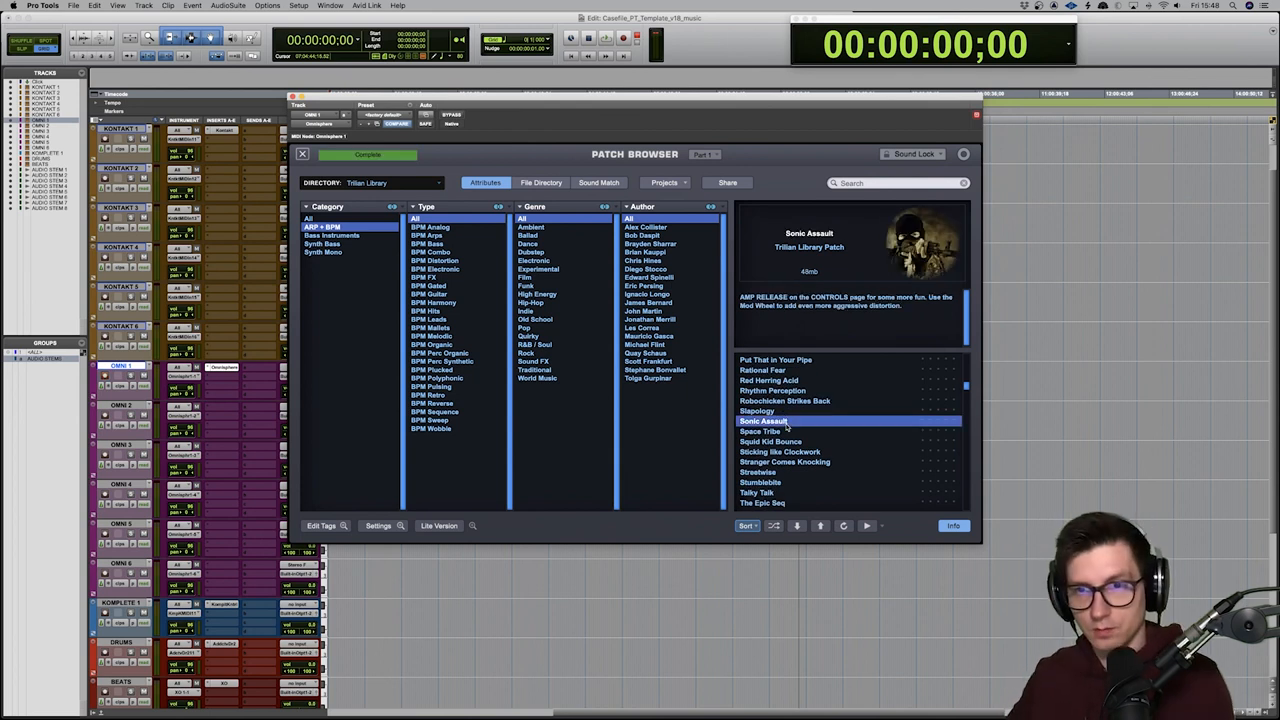